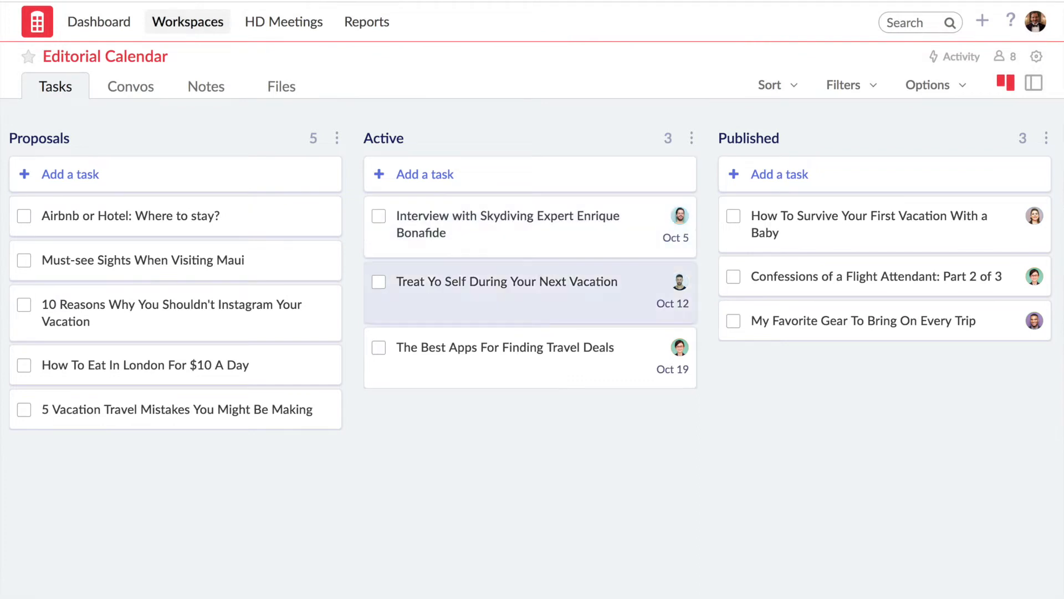
Step: Switch to the Joe's Sandwiches Restaurant Opening workspace board
click(505, 347)
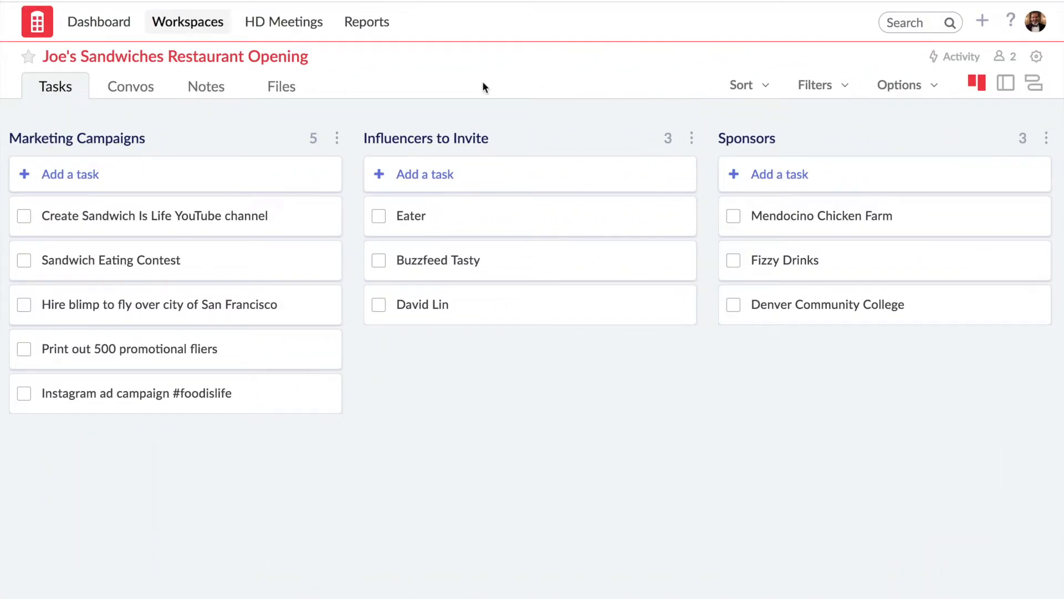
mouse_move(277, 53)
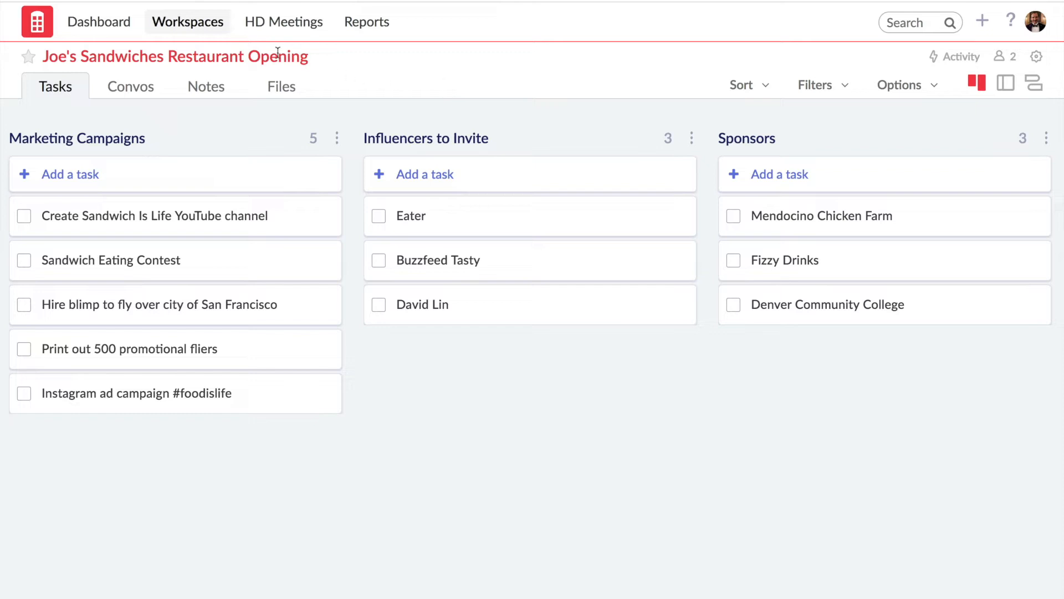
Step: Start a new workspace kept open to everyone, reviewing privacy choices and ready-made templates
click(188, 21)
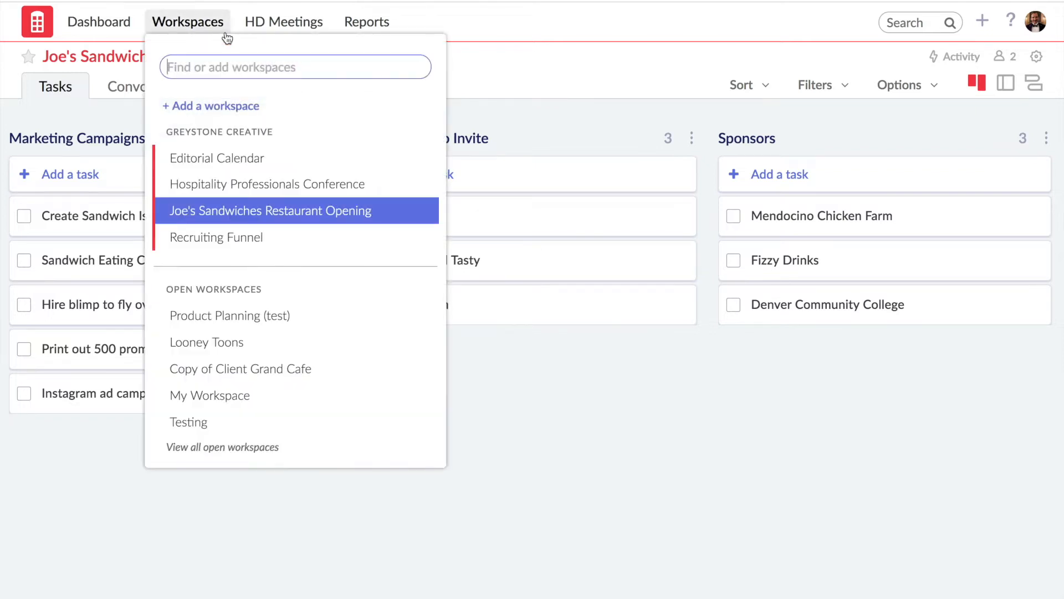
click(215, 105)
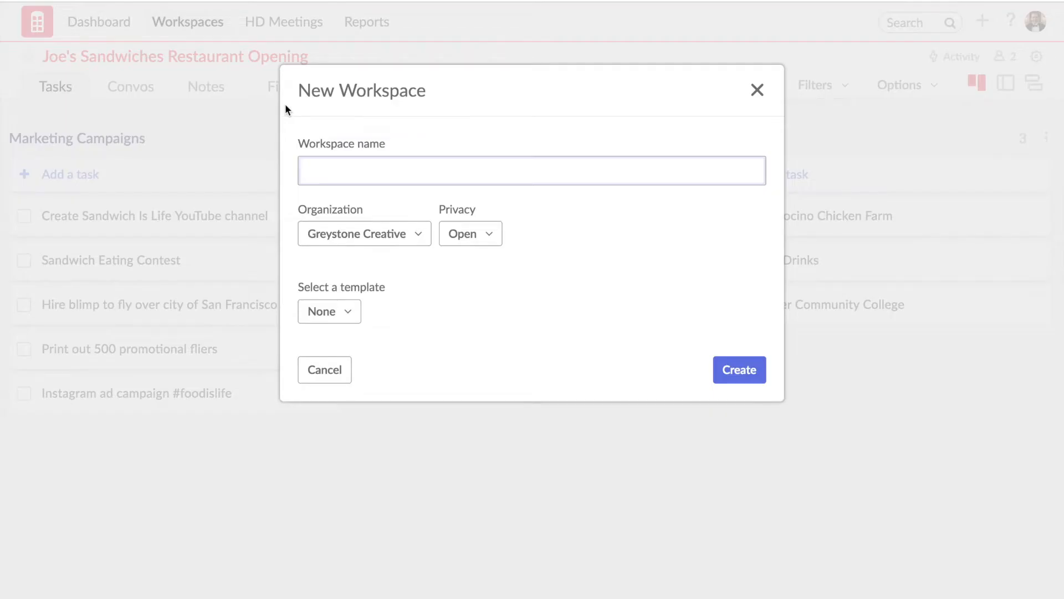
click(470, 234)
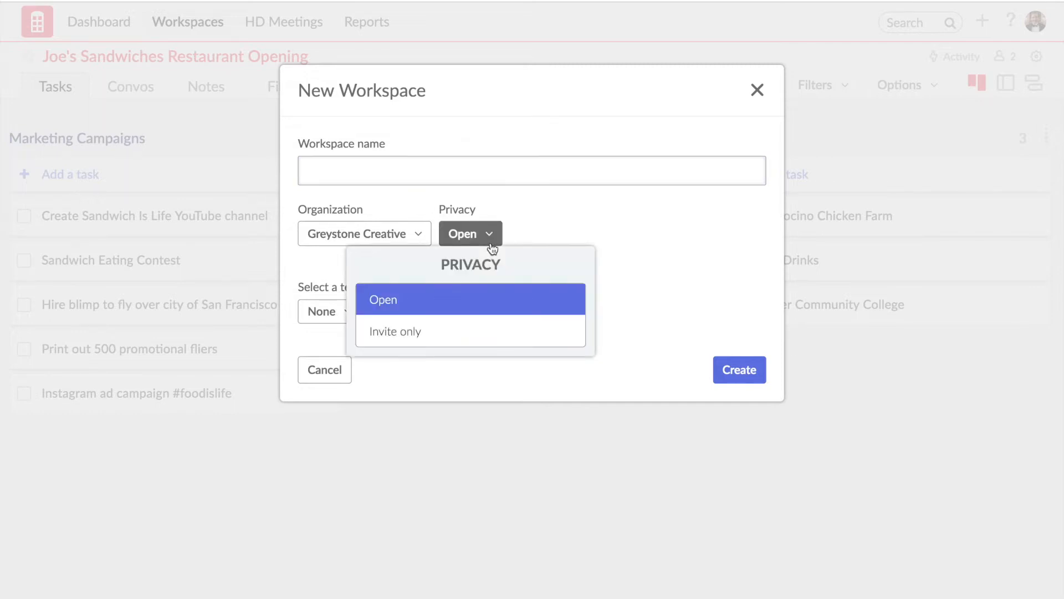
click(330, 312)
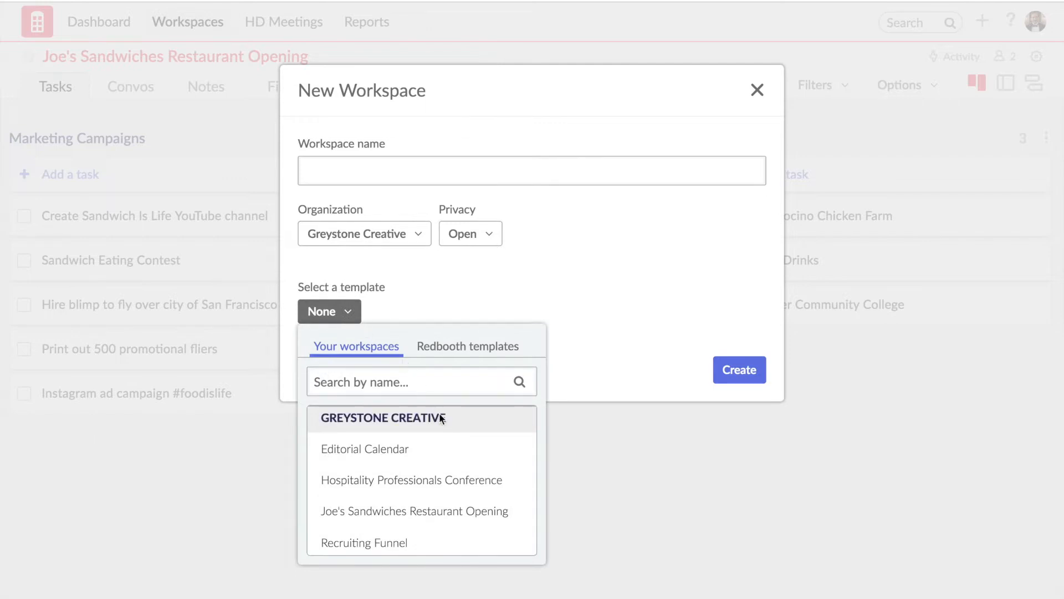
mouse_move(451, 481)
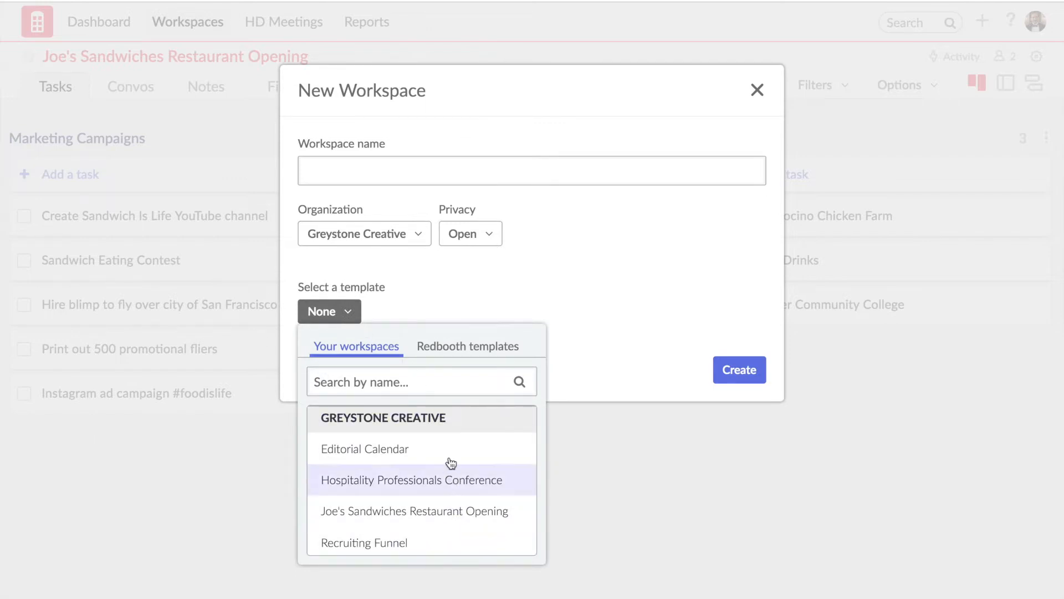
click(468, 346)
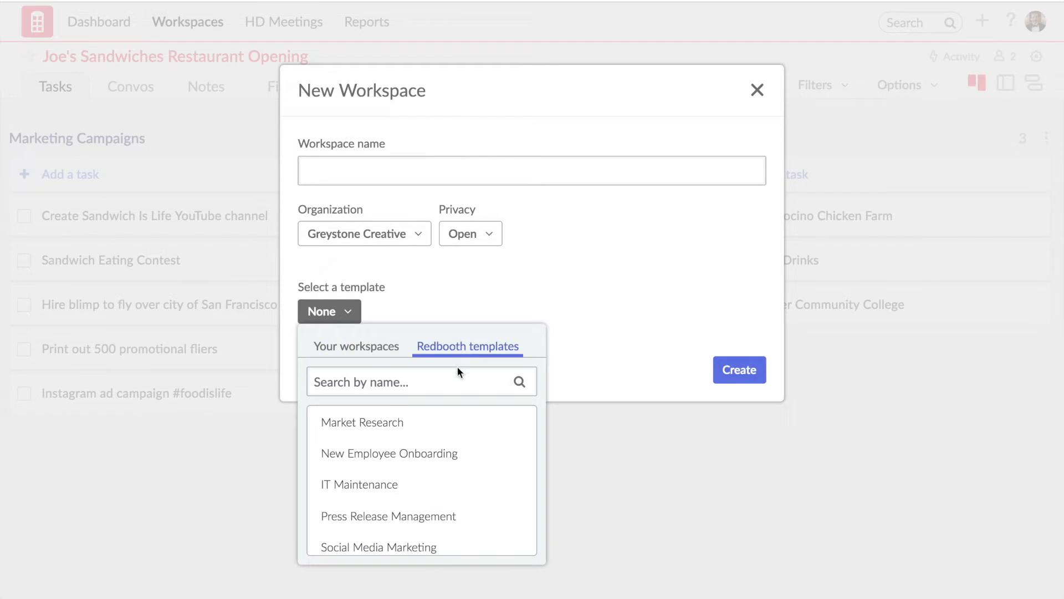
mouse_move(467, 558)
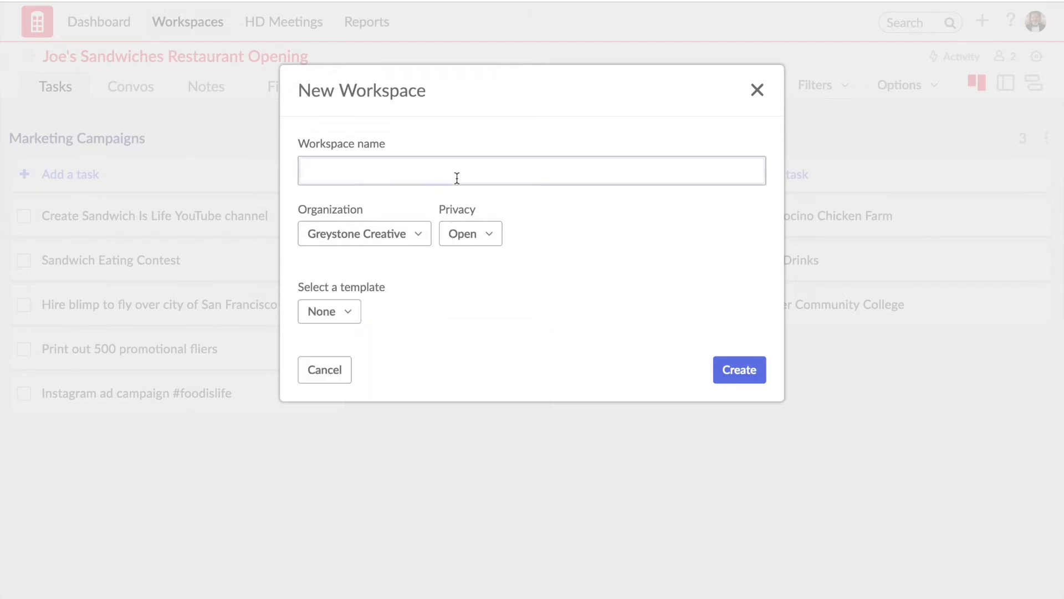
Step: Name the workspace New Avengers Trilogy and create it without a template
text(New Avengers Trilogy)
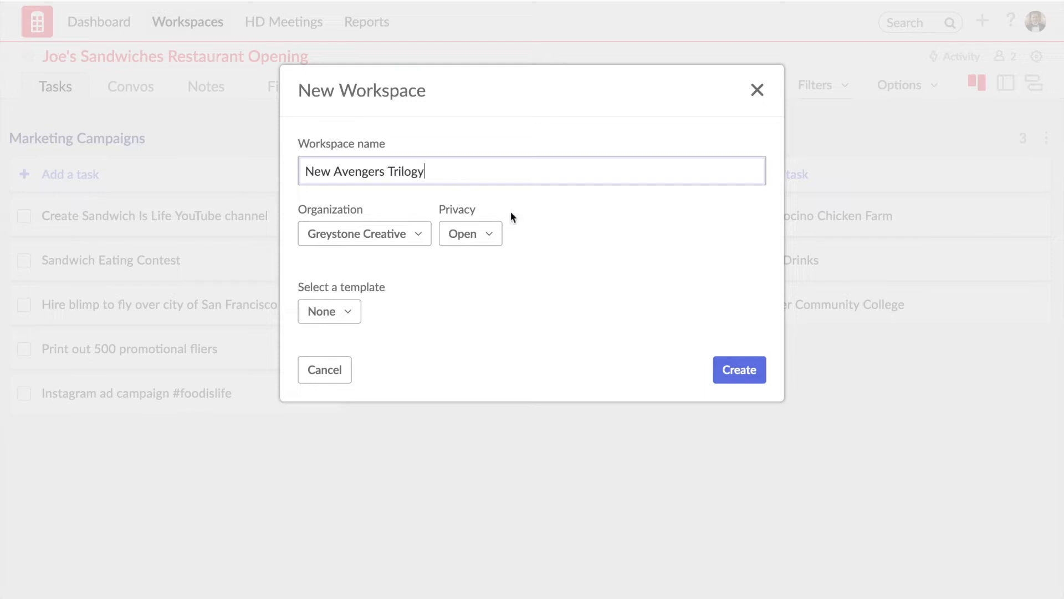
click(738, 369)
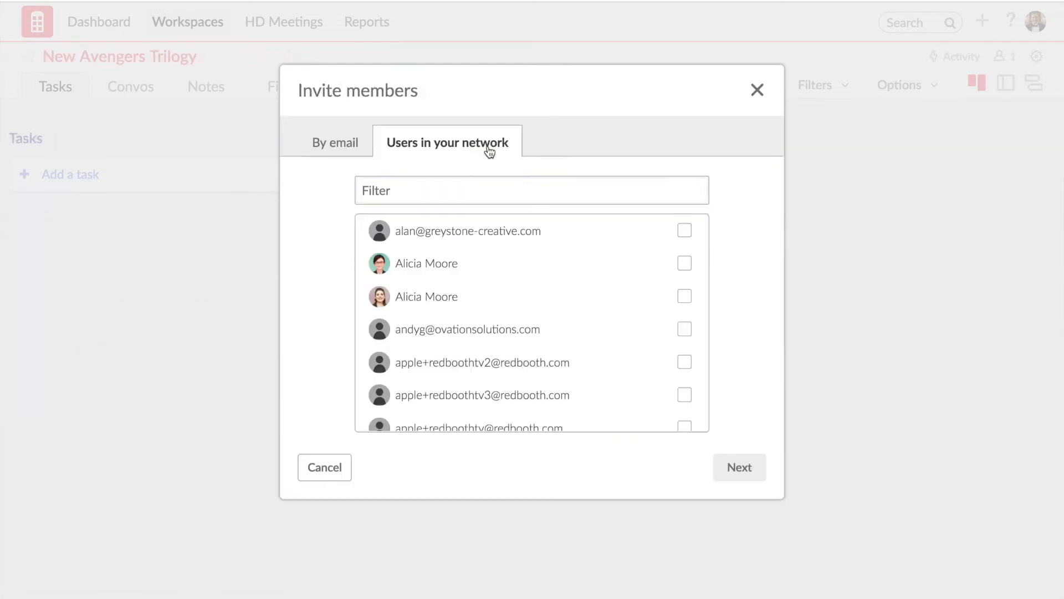
click(684, 263)
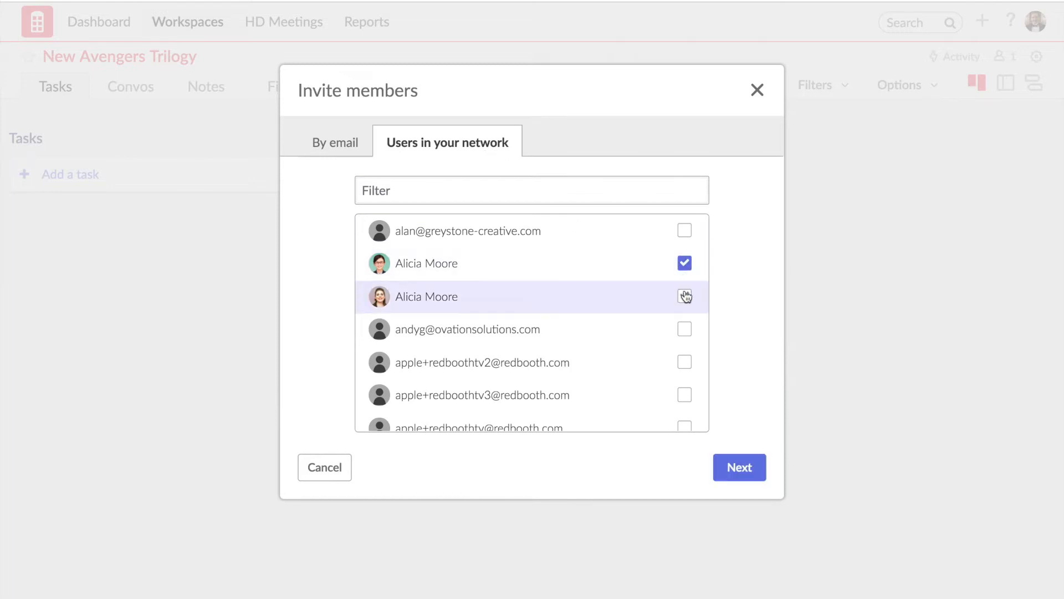
click(738, 467)
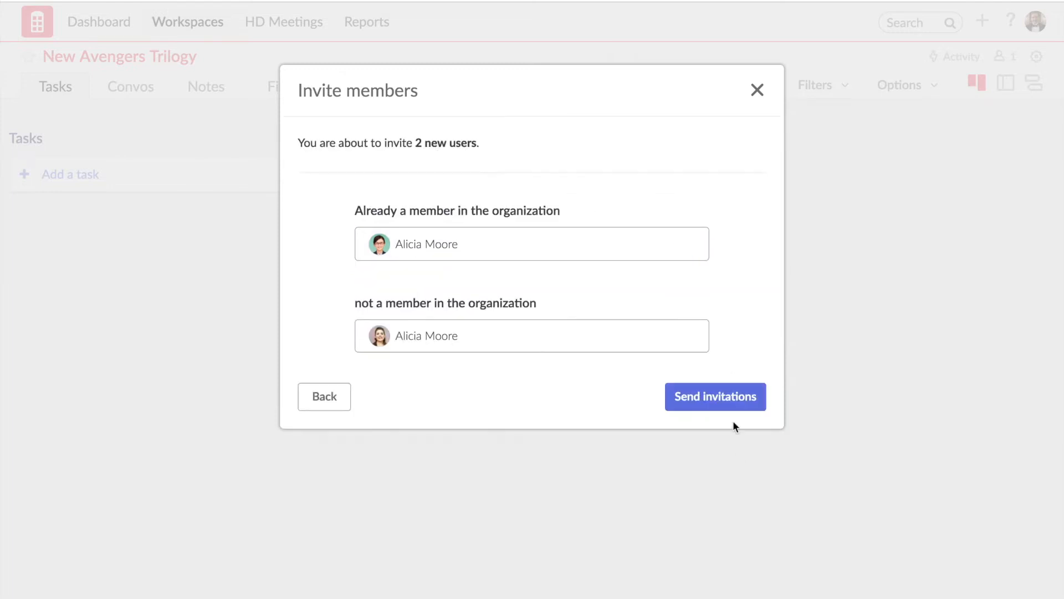
click(714, 397)
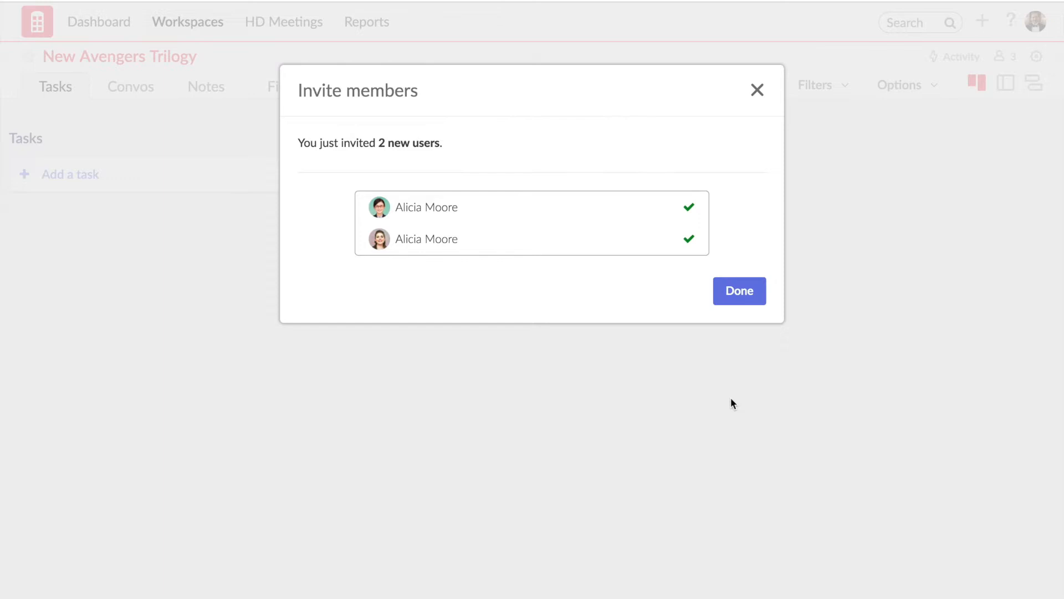
click(739, 291)
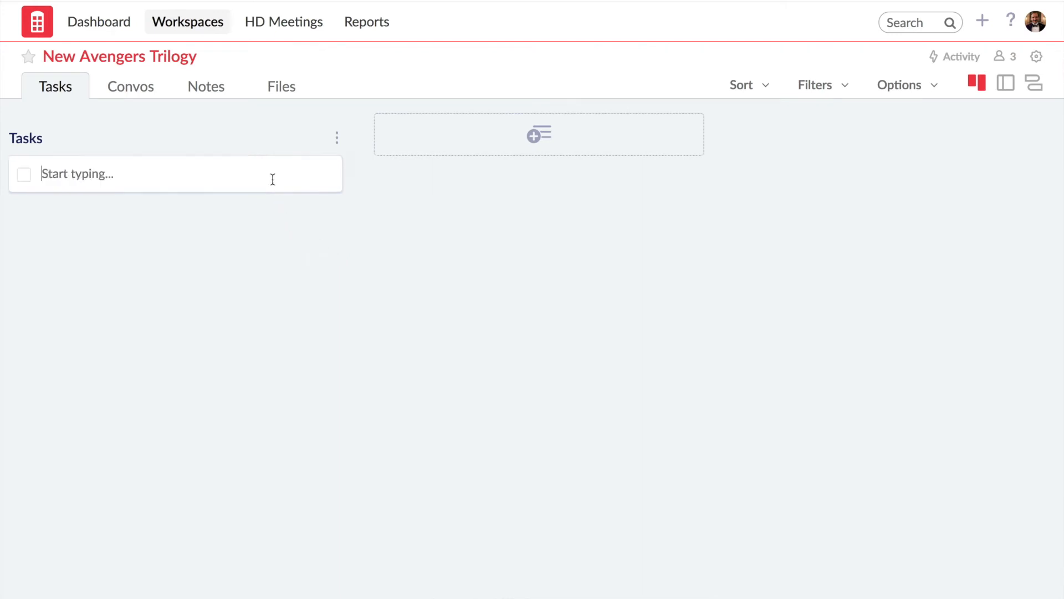
Step: Add five story tasks to the Tasks list, including Create storyboard and Read latest comics
text(Create storyboar)
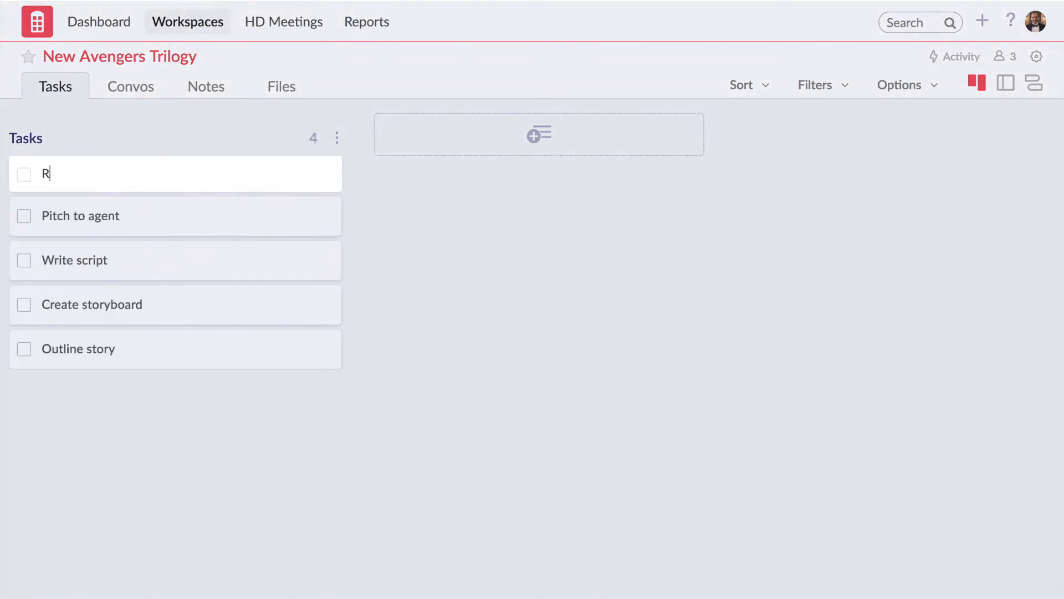
key(Enter)
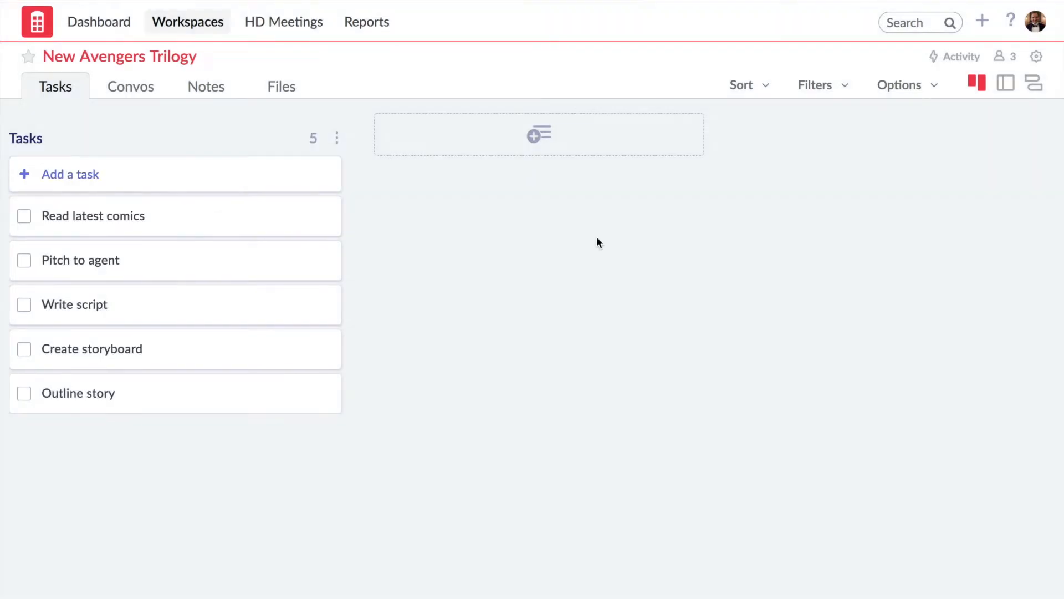
mouse_move(900, 85)
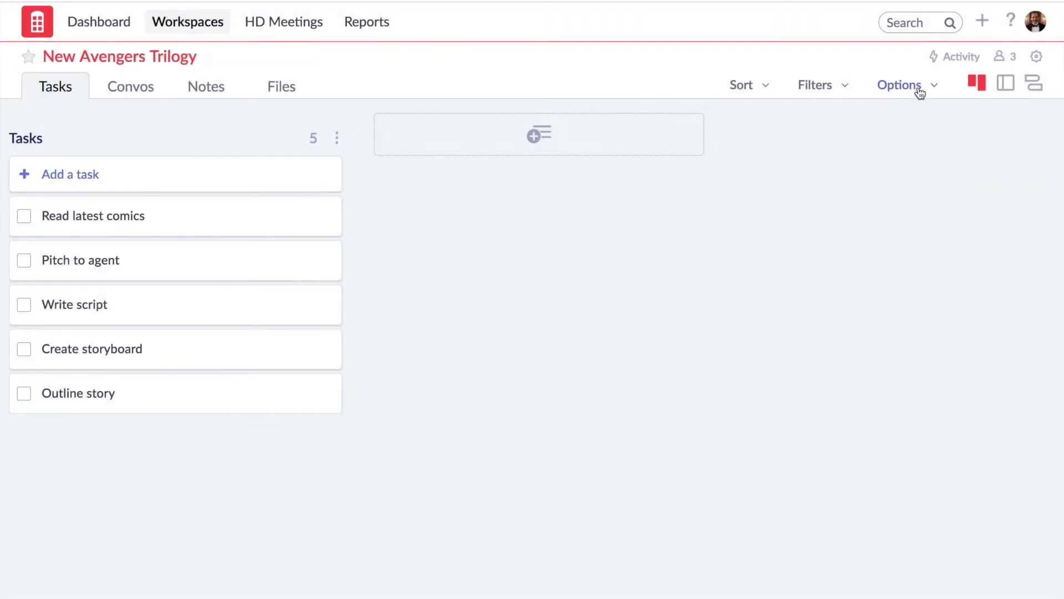
Step: Add an In Progress list and paste three production tasks, including Recruit Dwayne Johnson
click(539, 134)
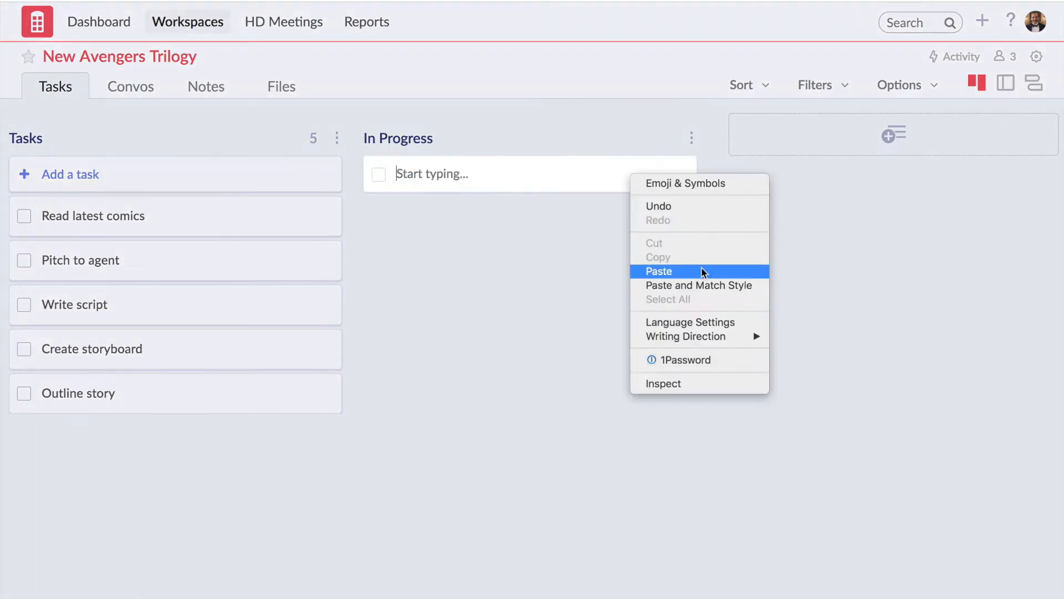
click(658, 271)
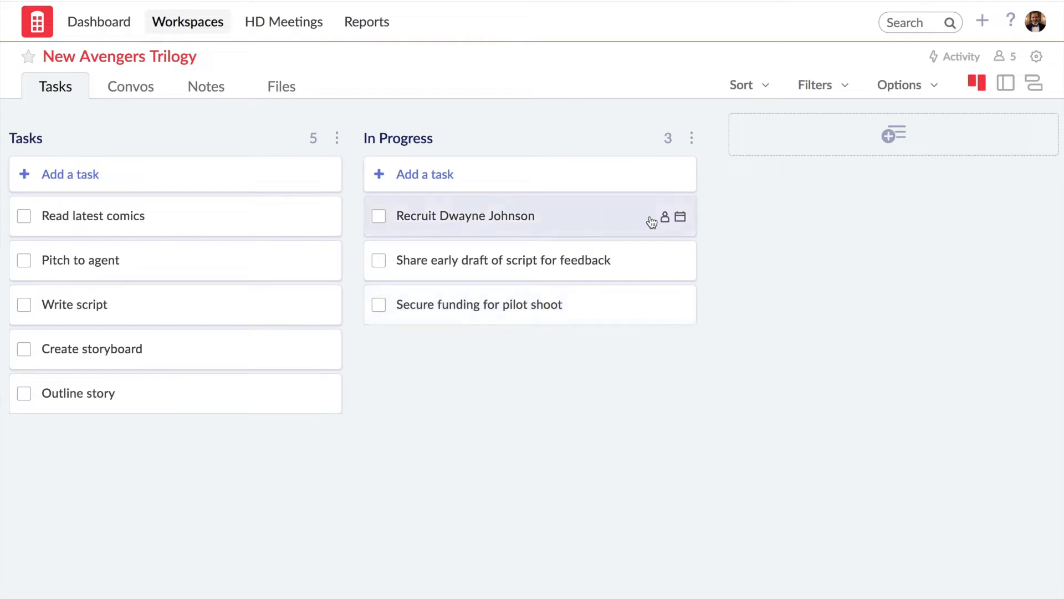
click(680, 216)
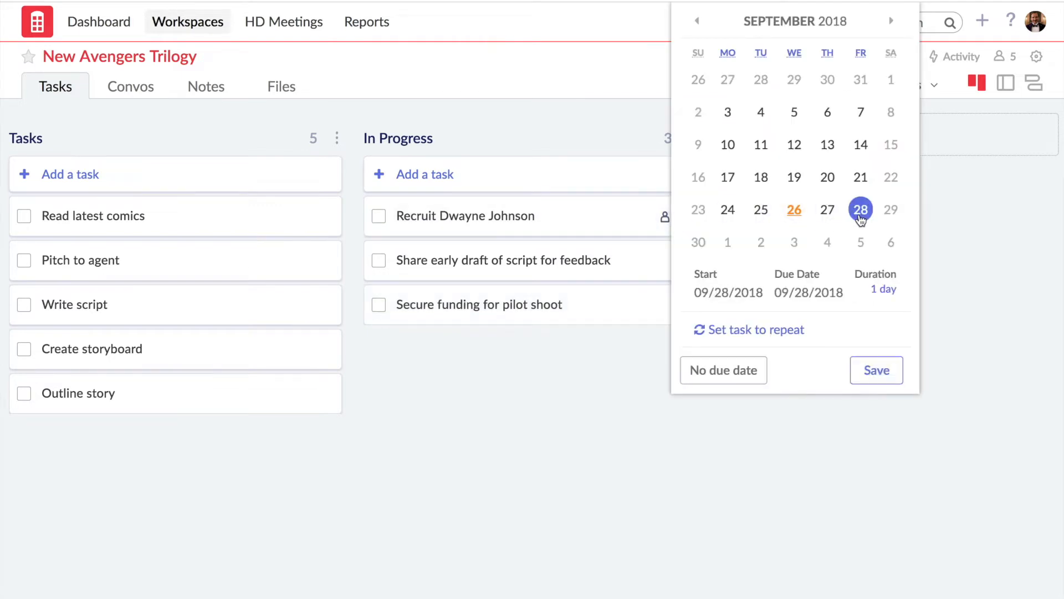
click(876, 370)
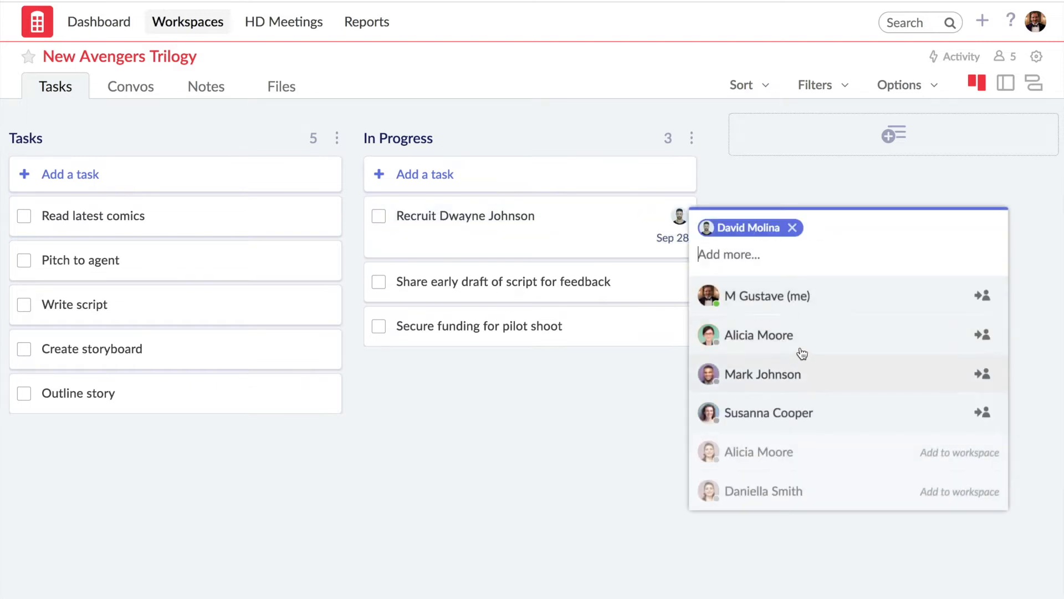
click(769, 412)
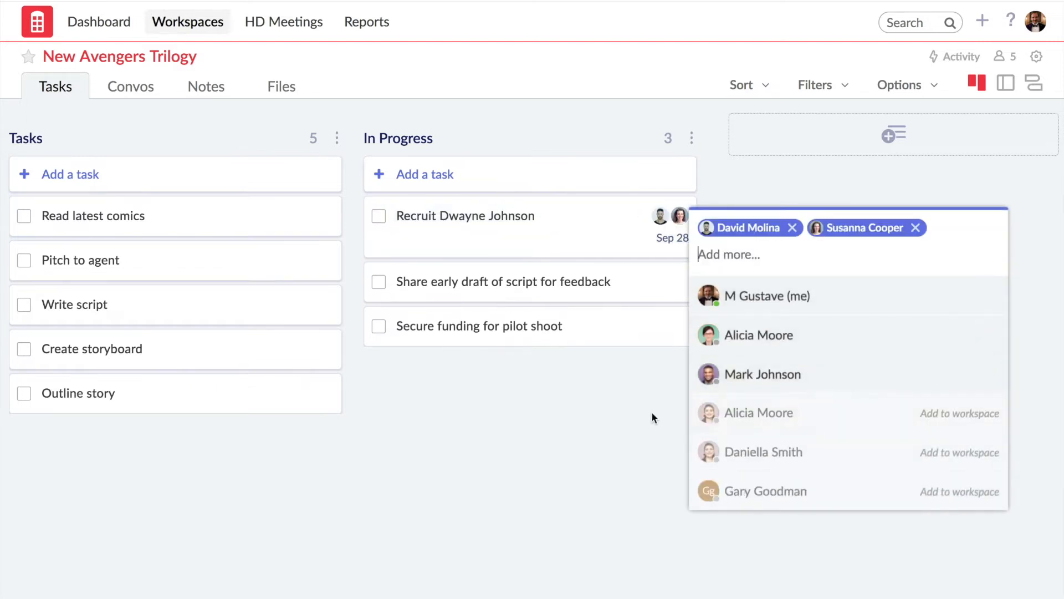
click(652, 417)
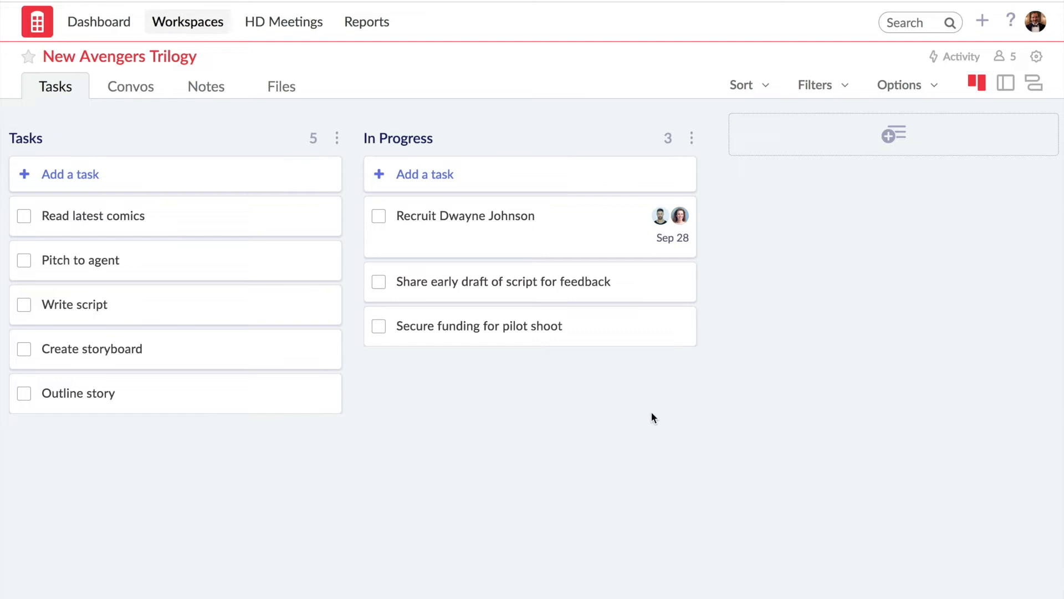
mouse_move(616, 241)
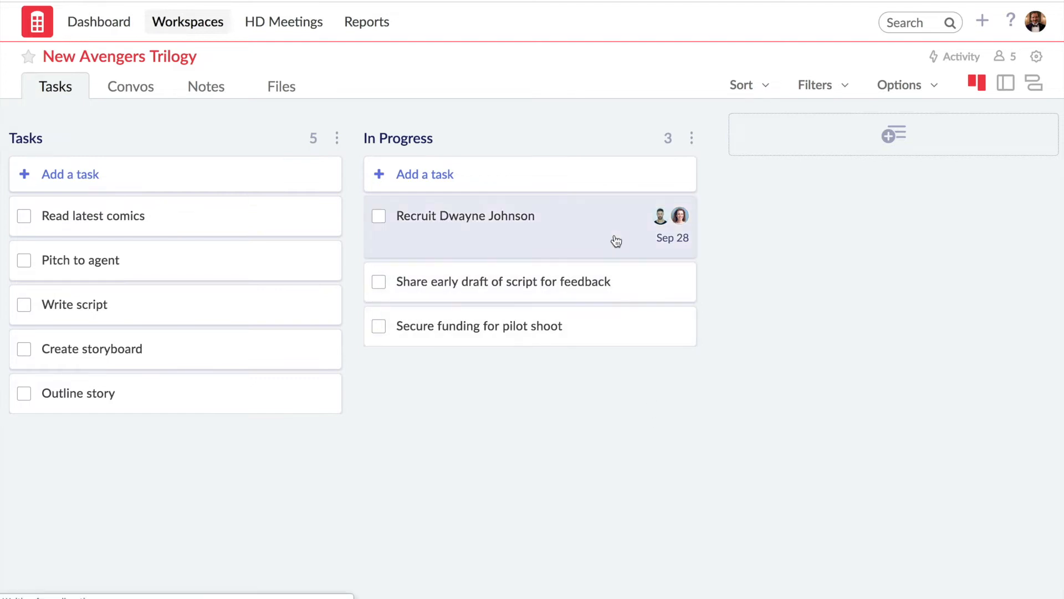
Step: Describe the task as making the long-awaited Marvel vs. DC crossover finally happen
click(465, 215)
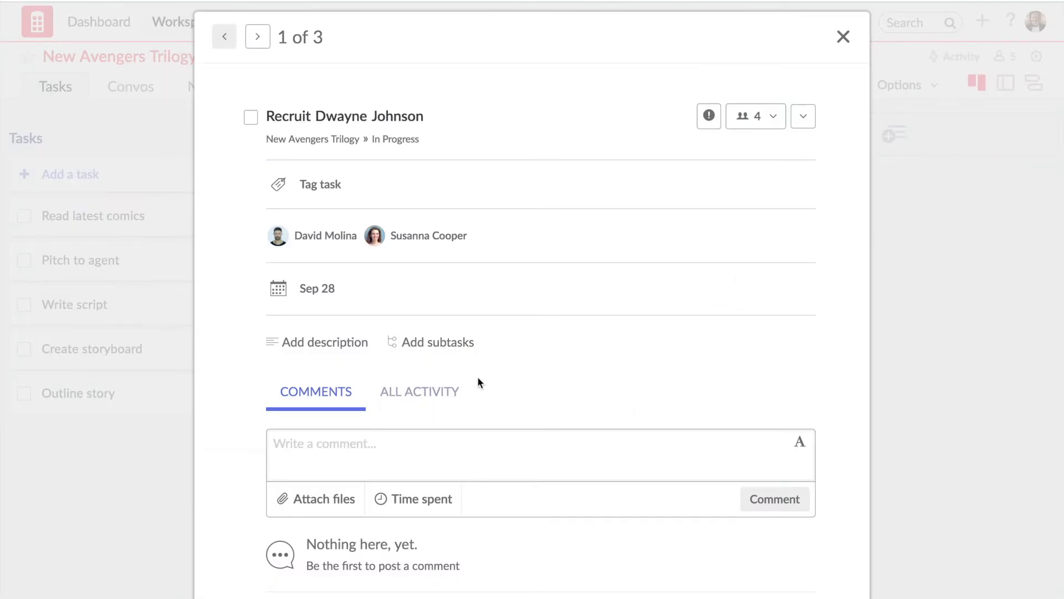
text(Let's)
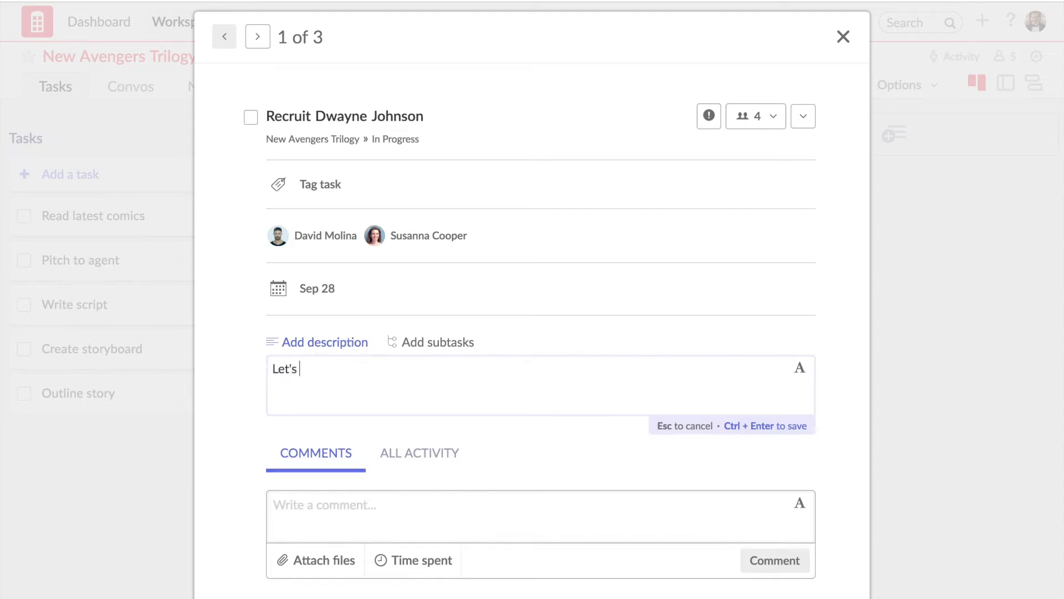
text(make the long awaited Marvel vs. DC crossover finally happen!)
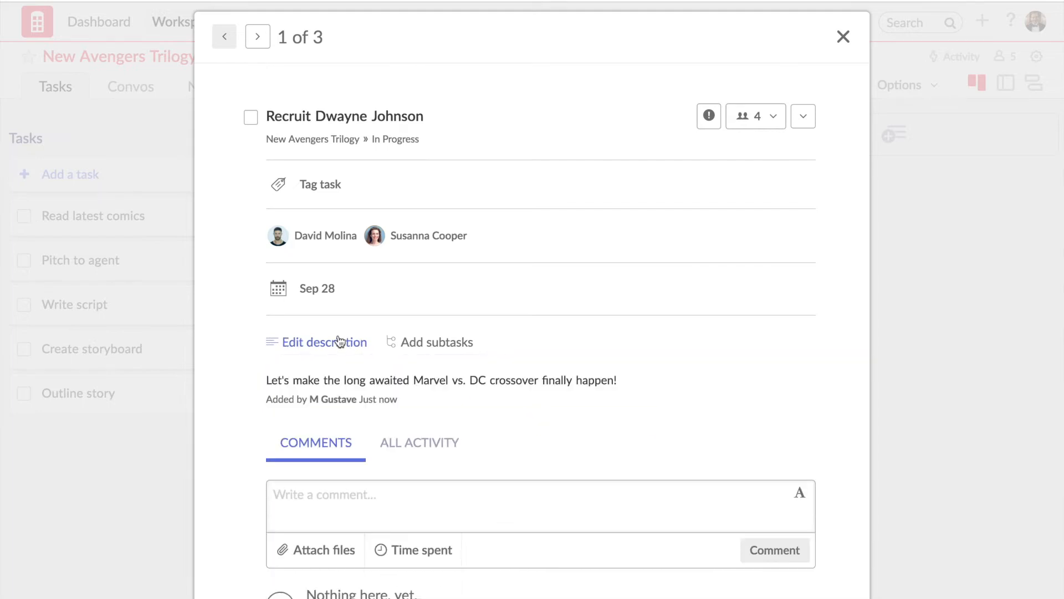
Step: Add subtasks Create pitch and Practice with team, mark it urgent and tag it casting
click(437, 342)
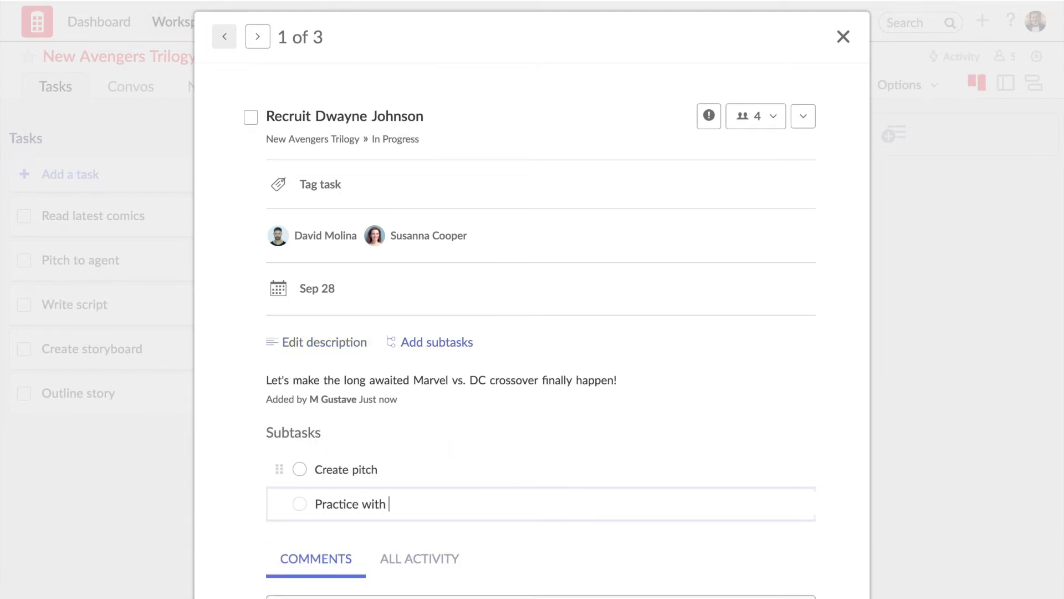
key(Return)
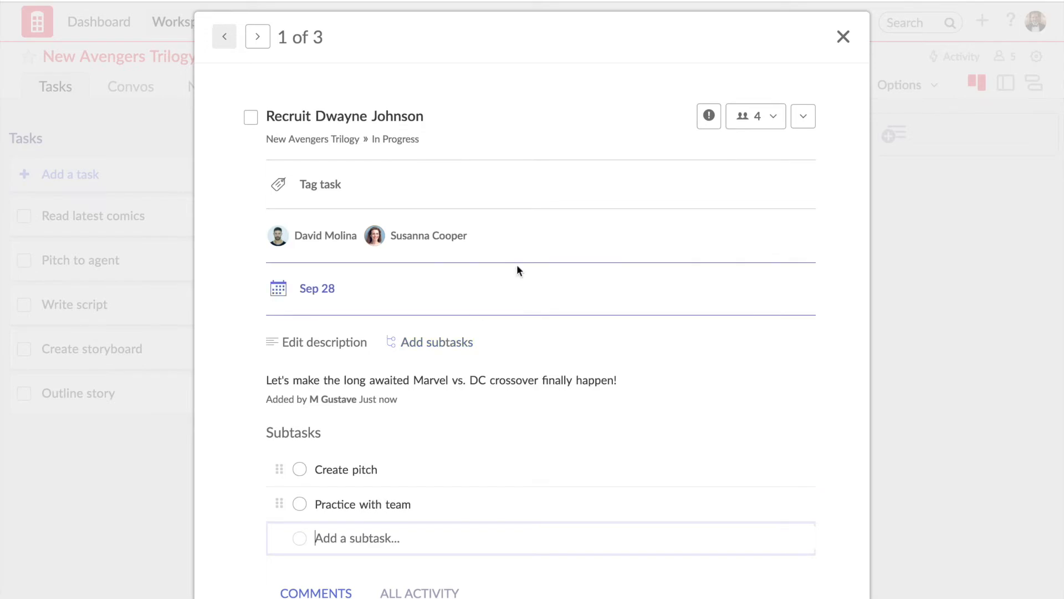
click(708, 116)
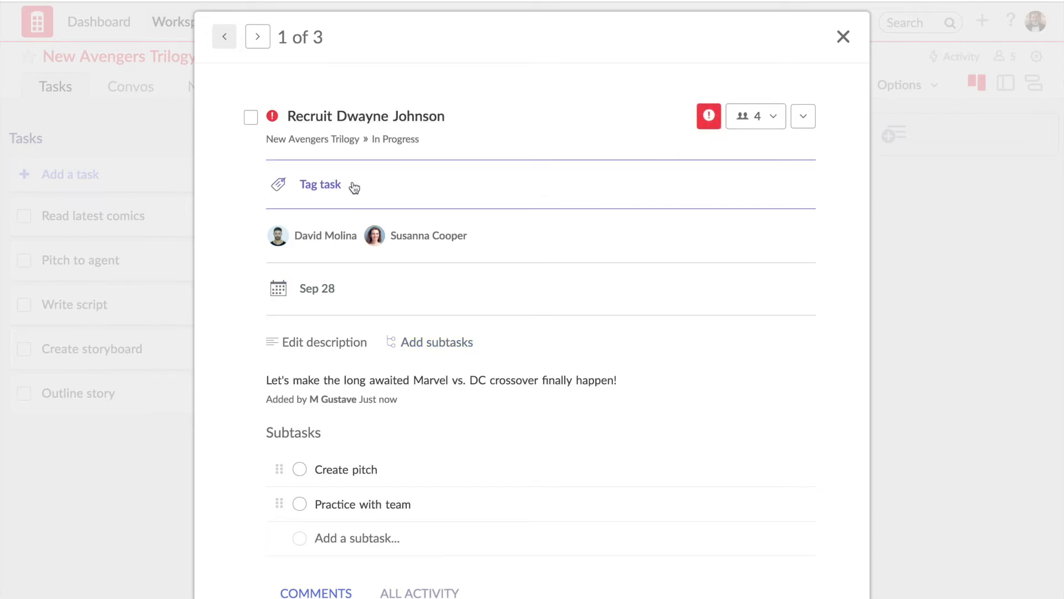
text(casting)
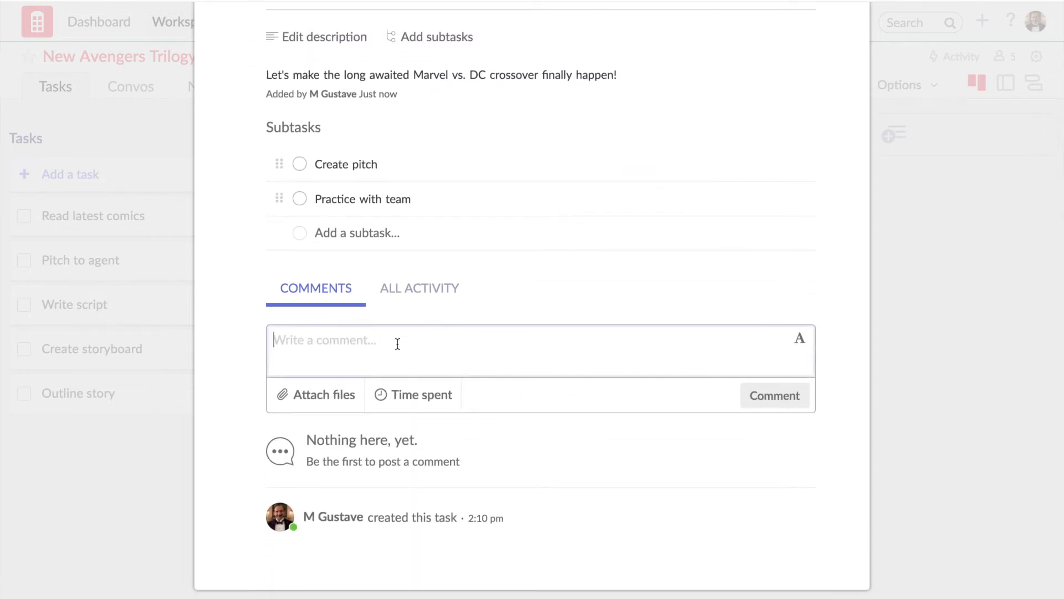
Step: Post 'This movie is going to be soooo good!' with dwayne-johnson-black-adam.jpg attached
text(This movie is going to be soooo good!)
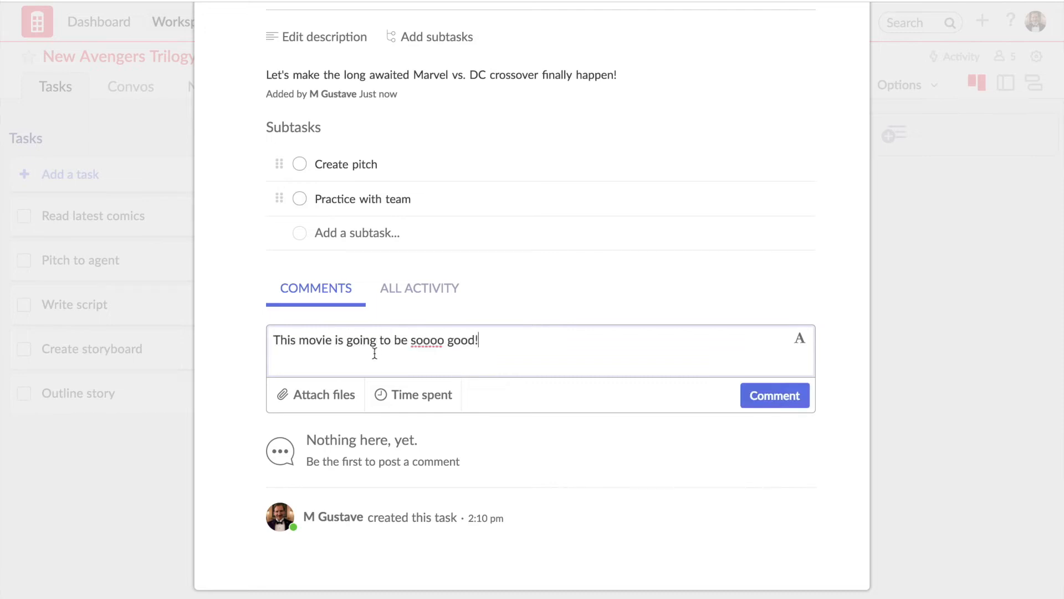
click(324, 394)
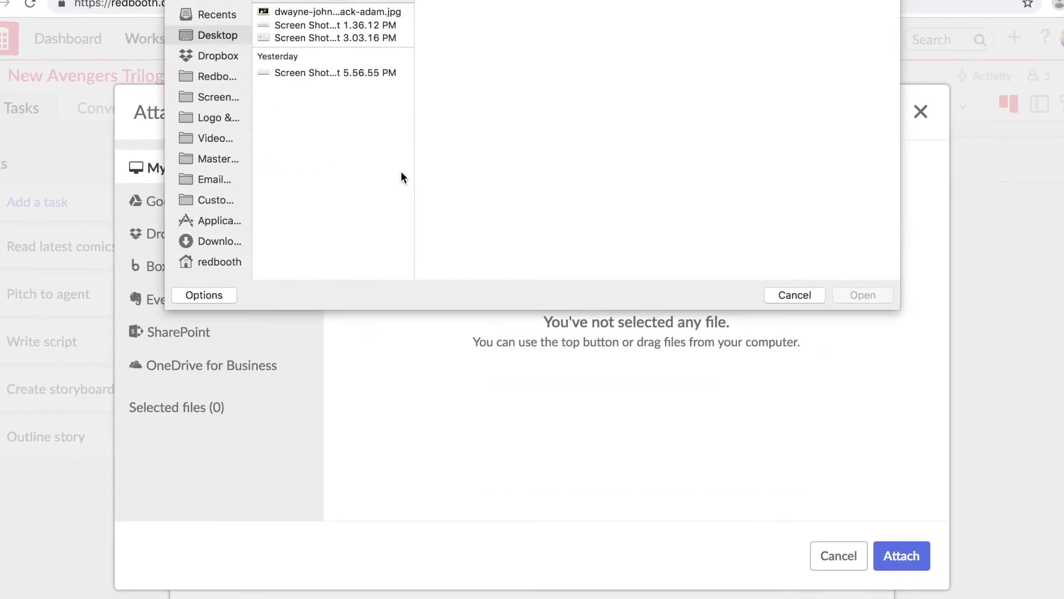
click(335, 12)
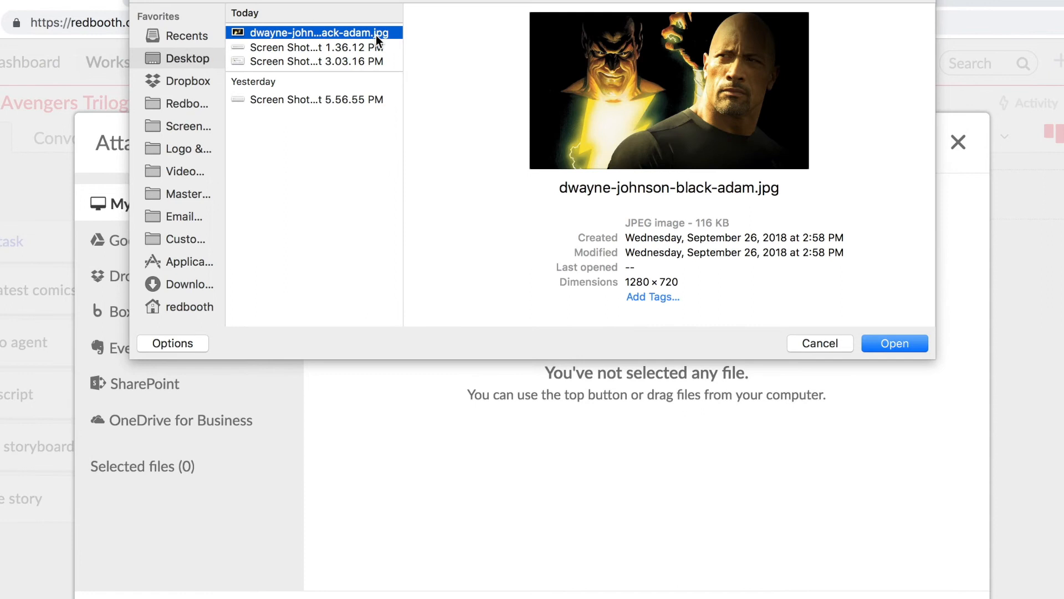
click(894, 342)
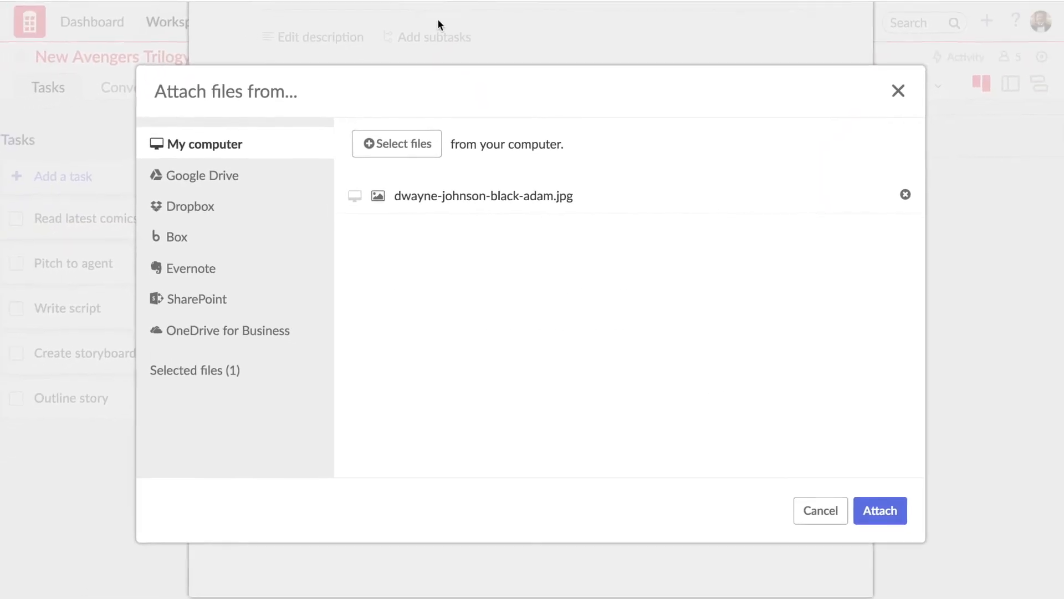
click(879, 510)
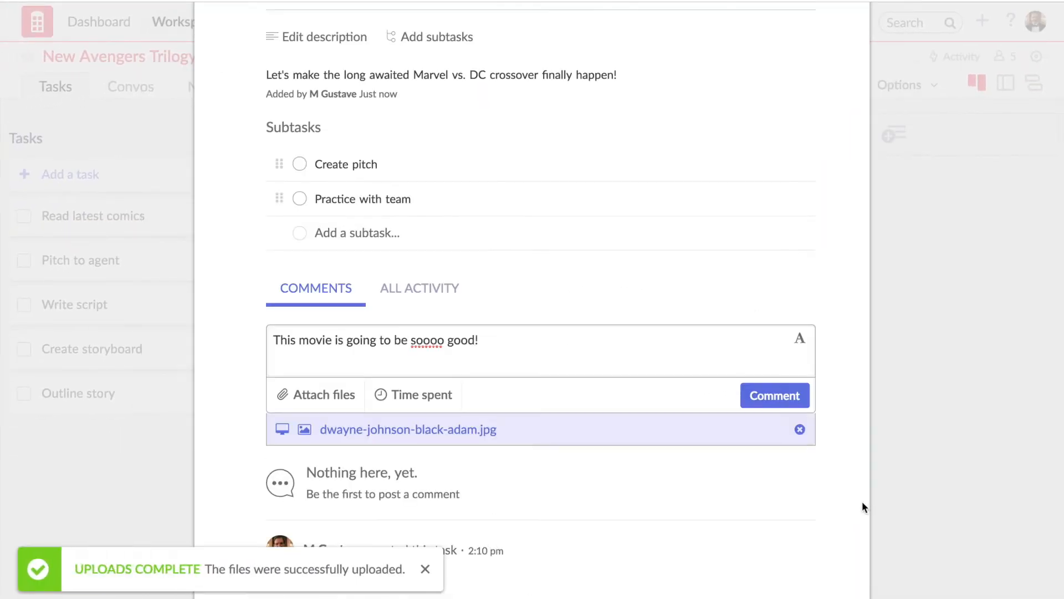
click(774, 395)
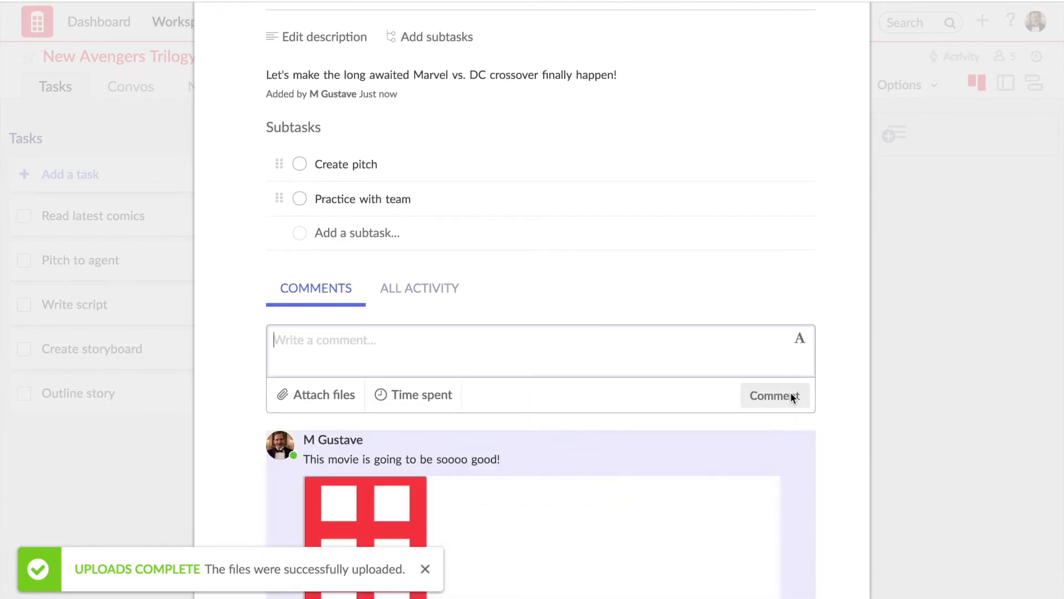
scroll(down, 3)
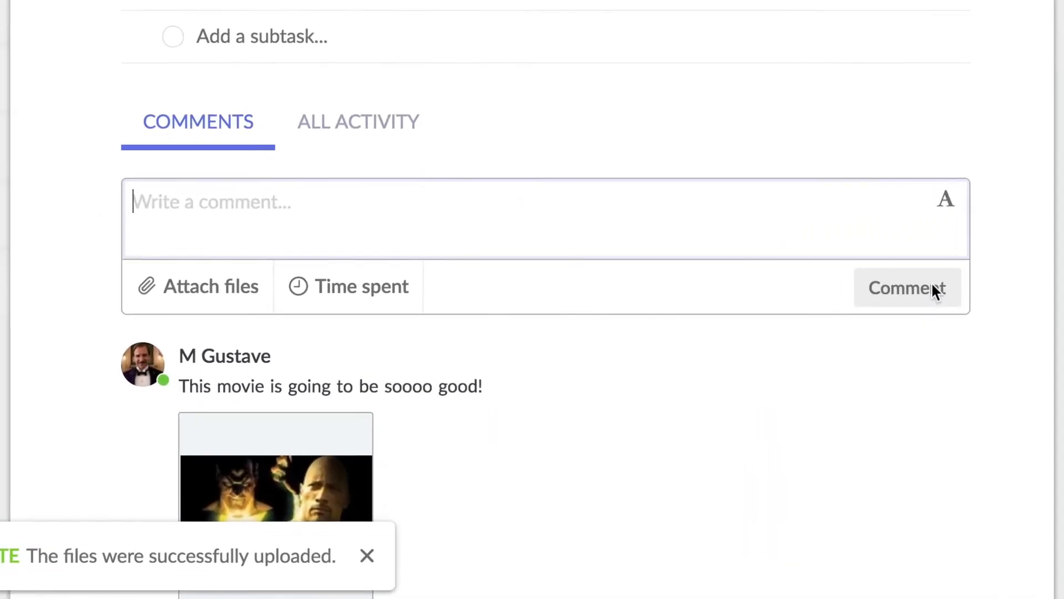
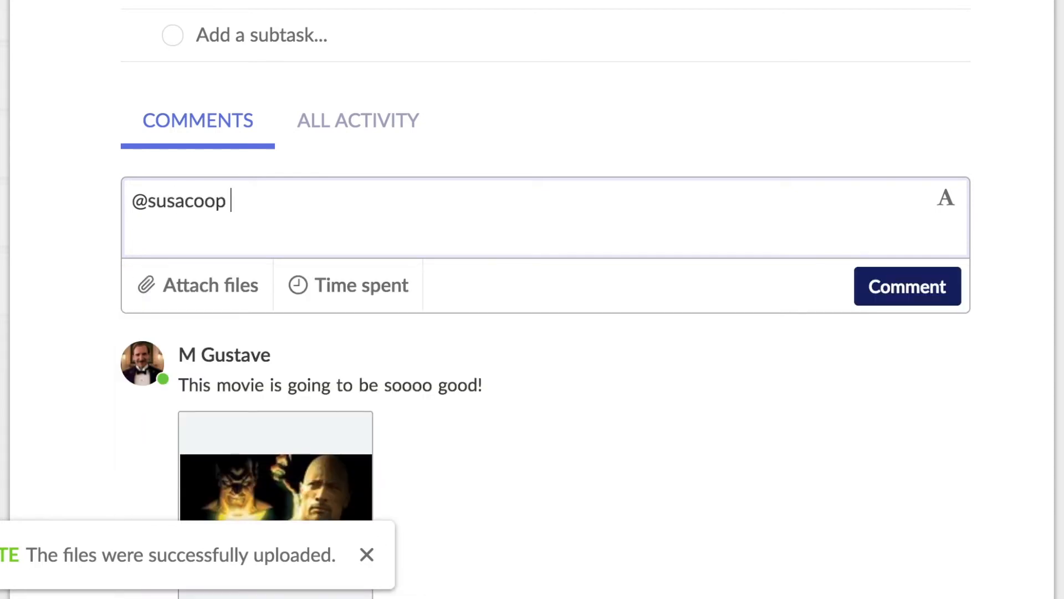
text(Let's host a kickoff meetin)
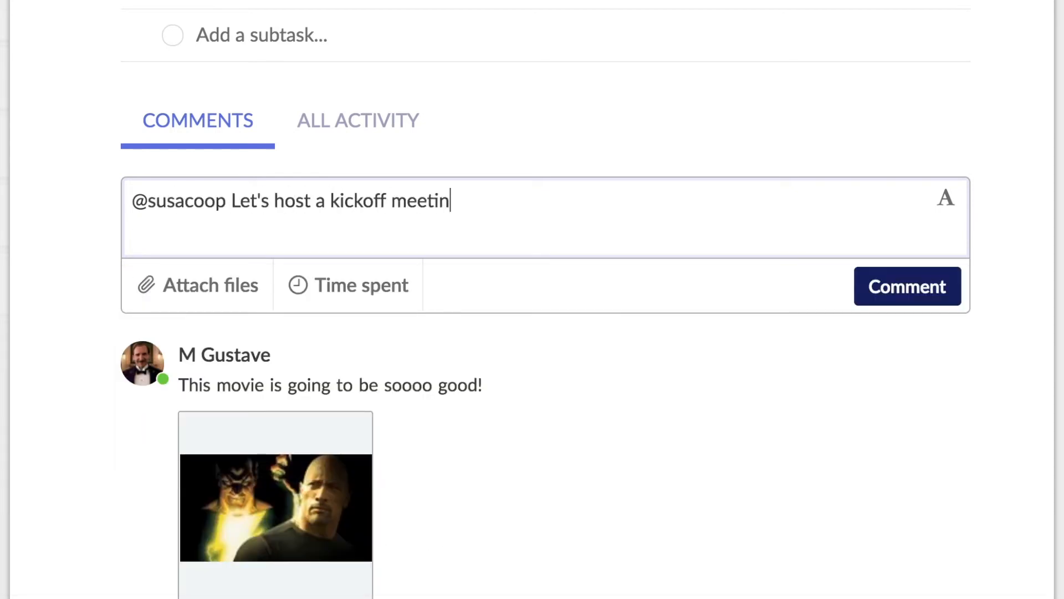
click(907, 286)
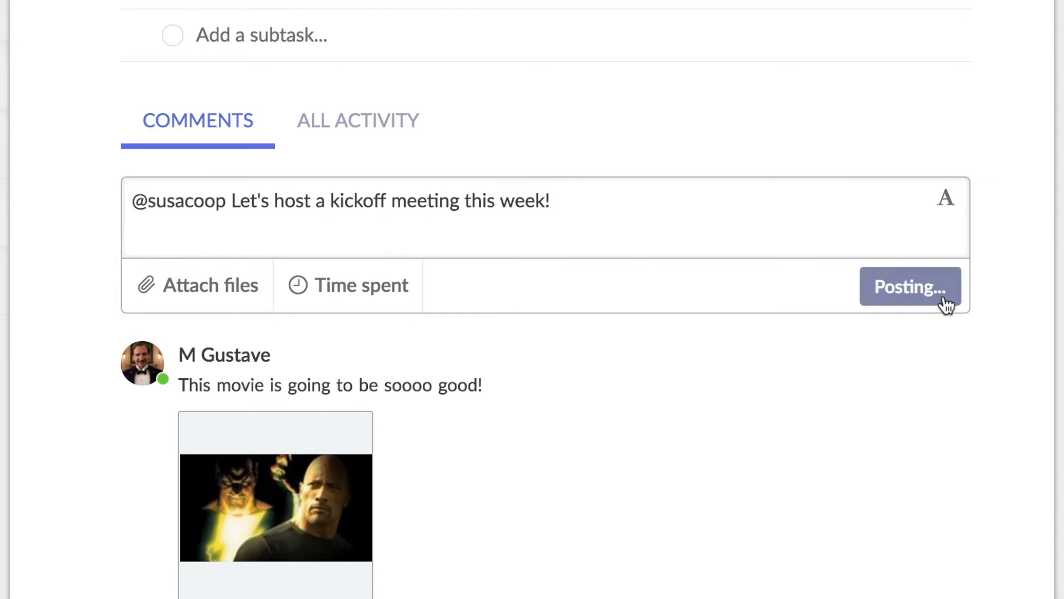
click(909, 286)
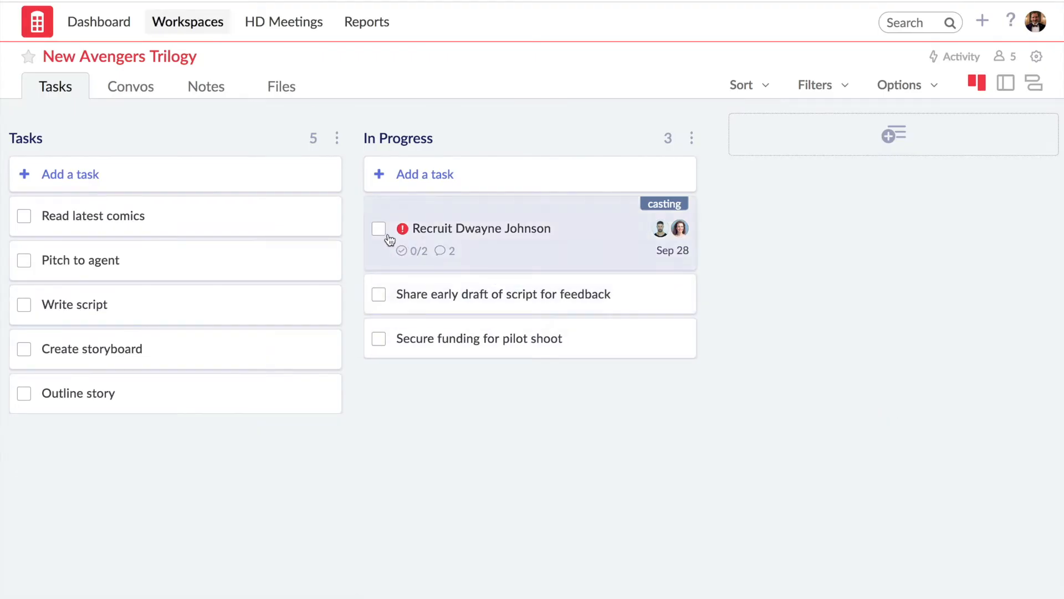
Step: Return to the board, now showing a Story Ideas list with four ideas and more tasks
click(379, 228)
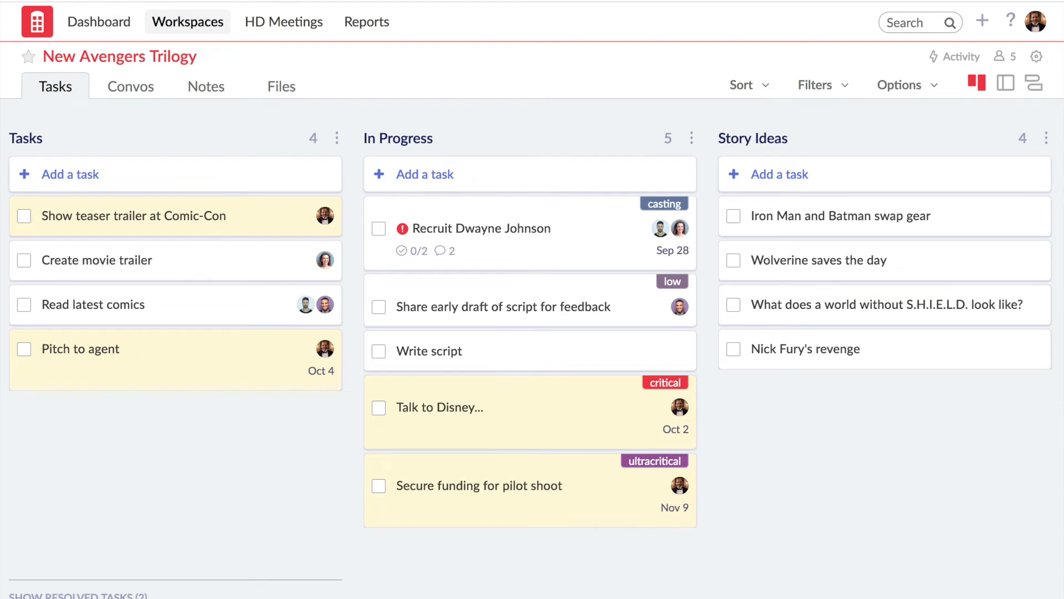
mouse_move(472, 121)
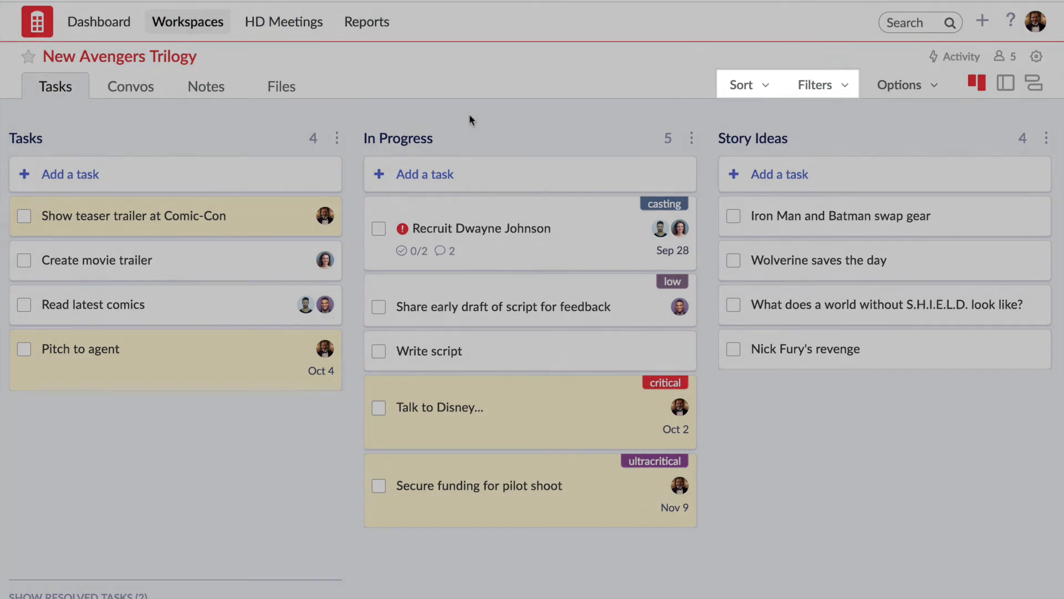
Step: Sort the board by Priority and filter it to tasks due next week
click(741, 85)
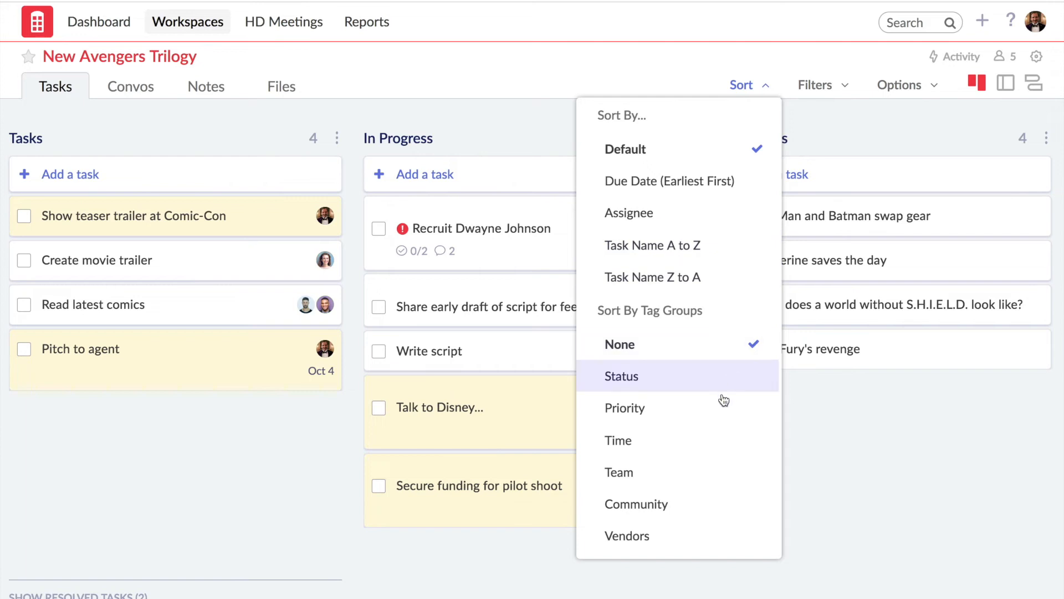
click(625, 408)
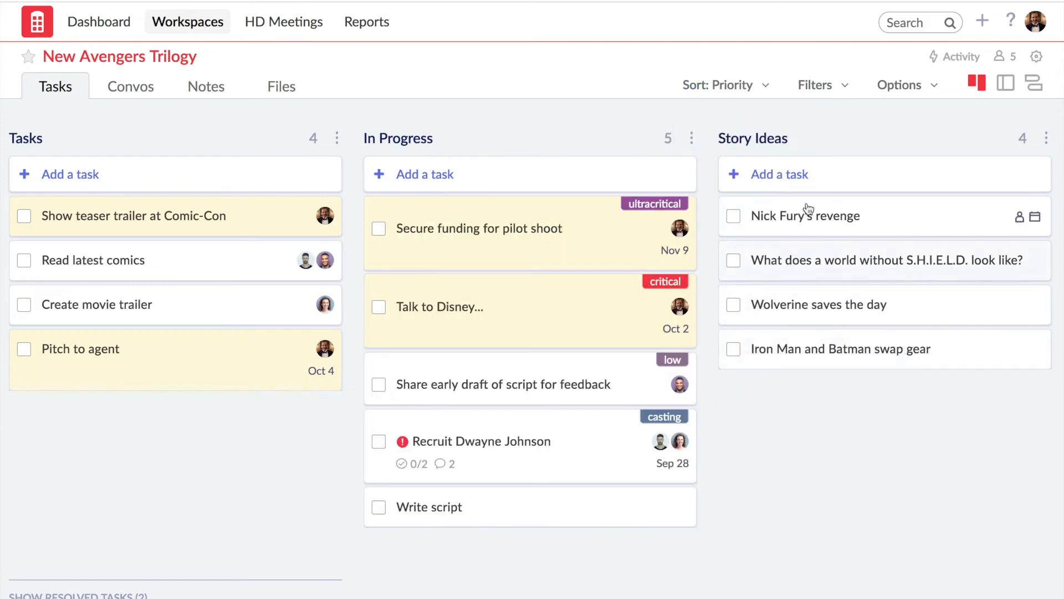
click(817, 85)
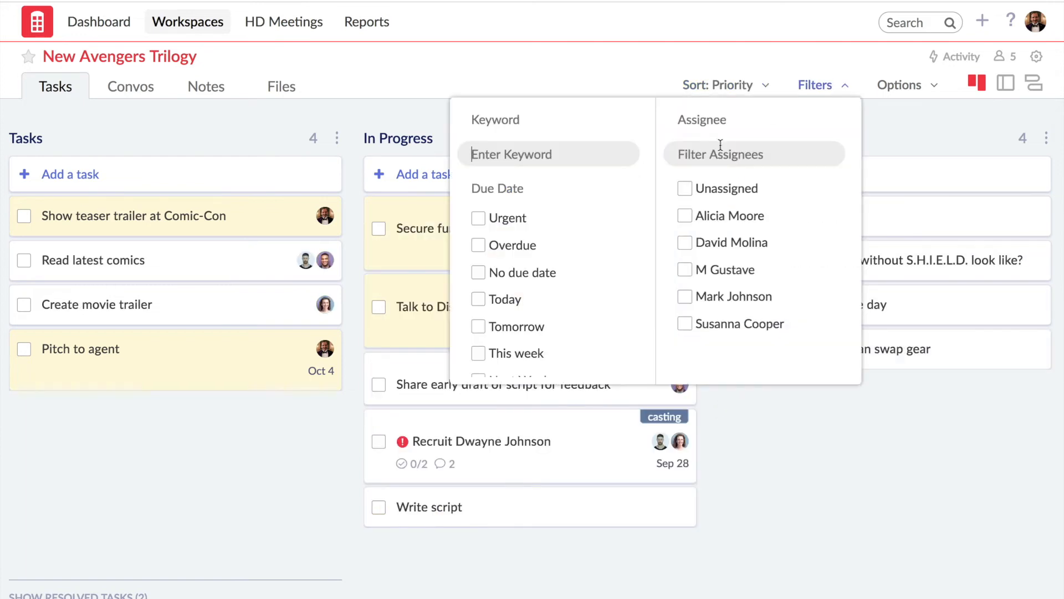
click(478, 358)
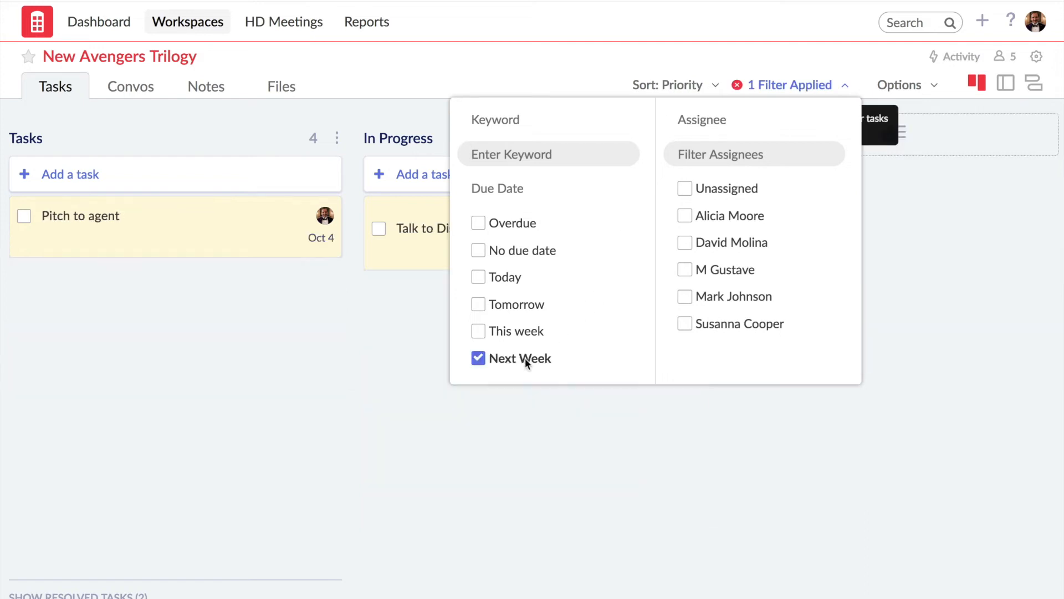
click(580, 420)
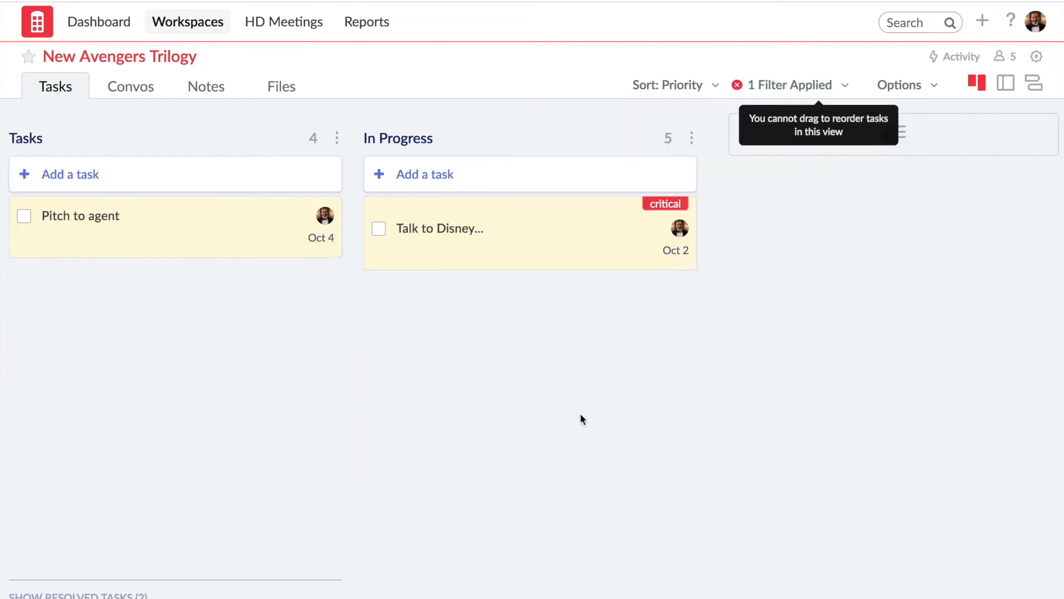
mouse_move(755, 139)
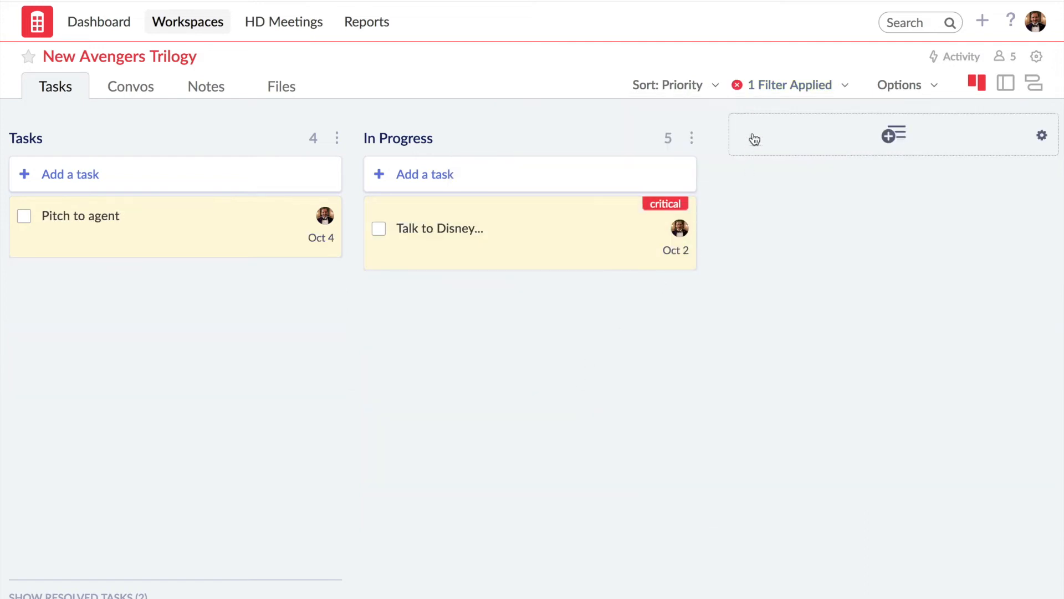
Step: Revisit how the board's tasks are sorted
click(737, 85)
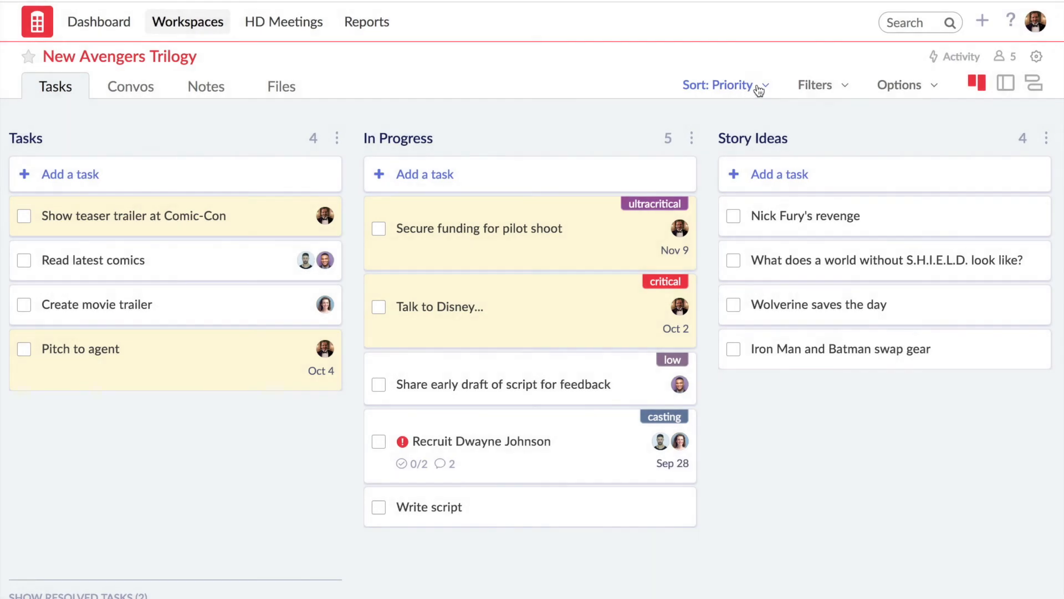
click(1037, 57)
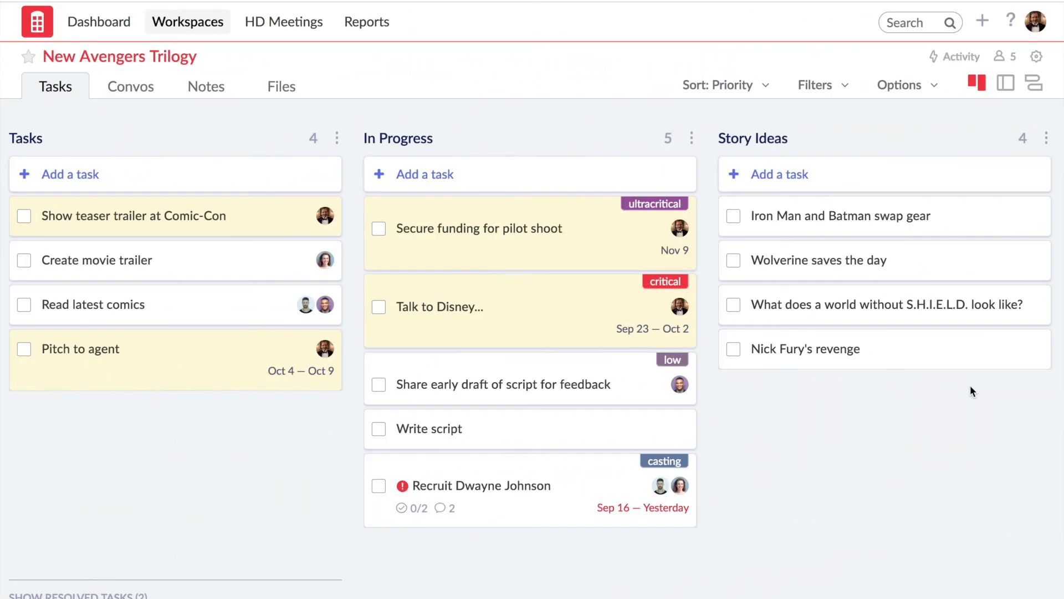
Step: Switch the New Avengers Trilogy board to the timeline view of September–October 2018 date bars
click(1034, 84)
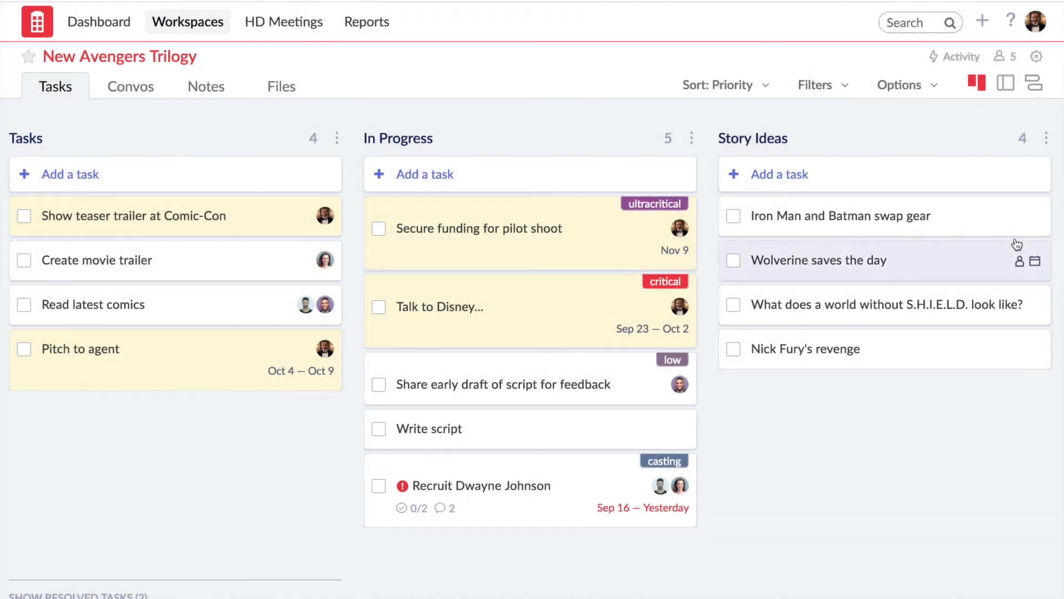
click(1035, 84)
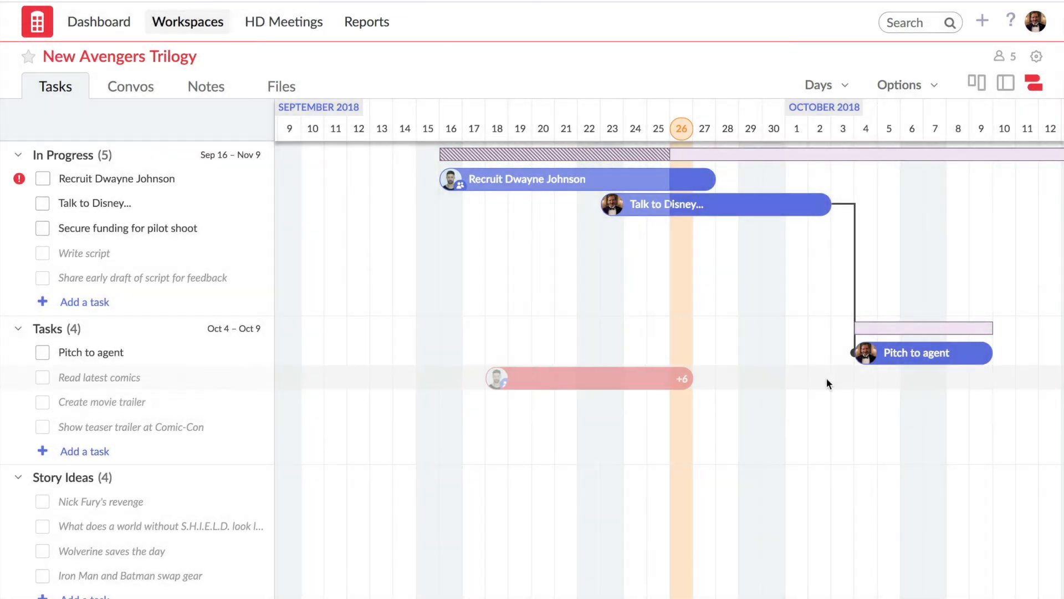
Step: View the Tasks by user report from the Reports menu
click(366, 22)
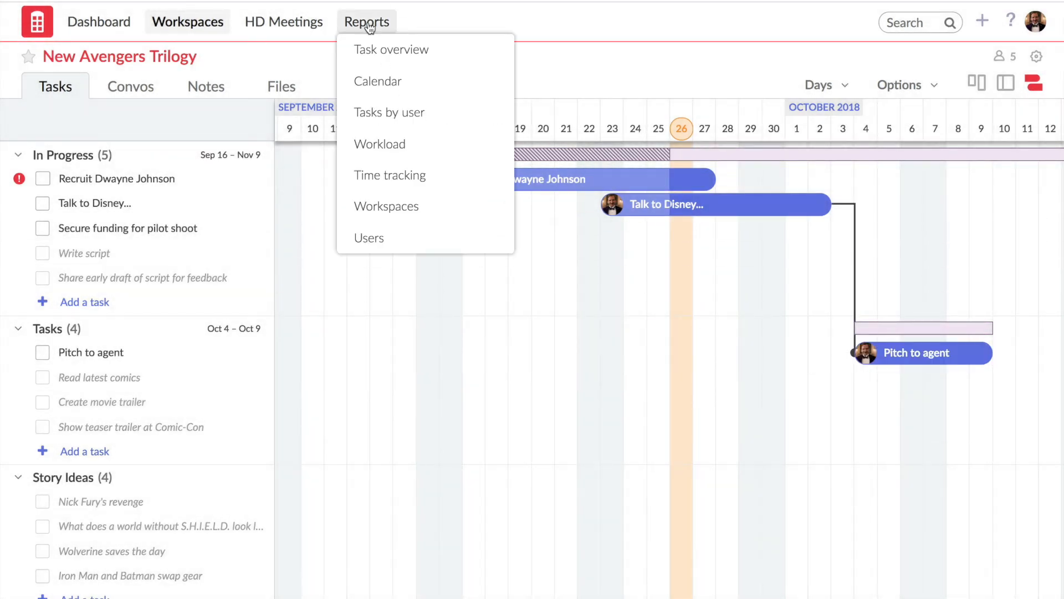
mouse_move(389, 112)
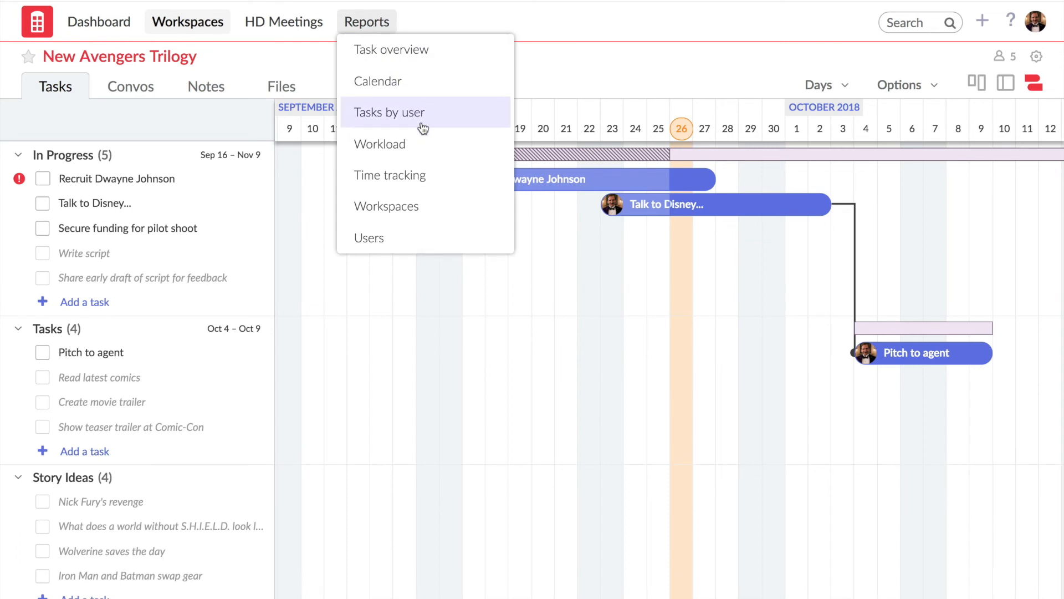
click(389, 112)
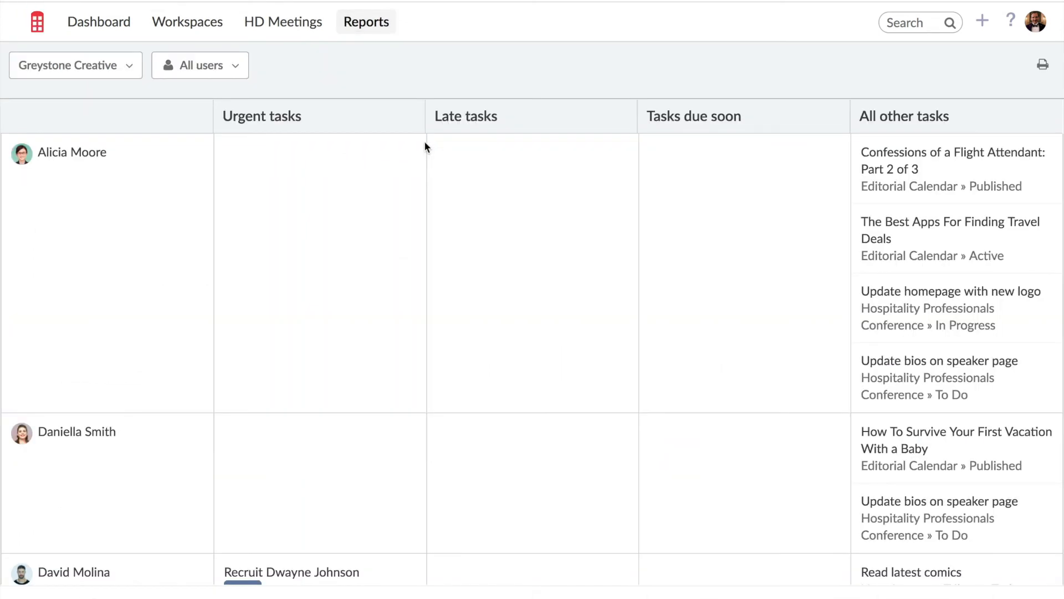
scroll(down, 3)
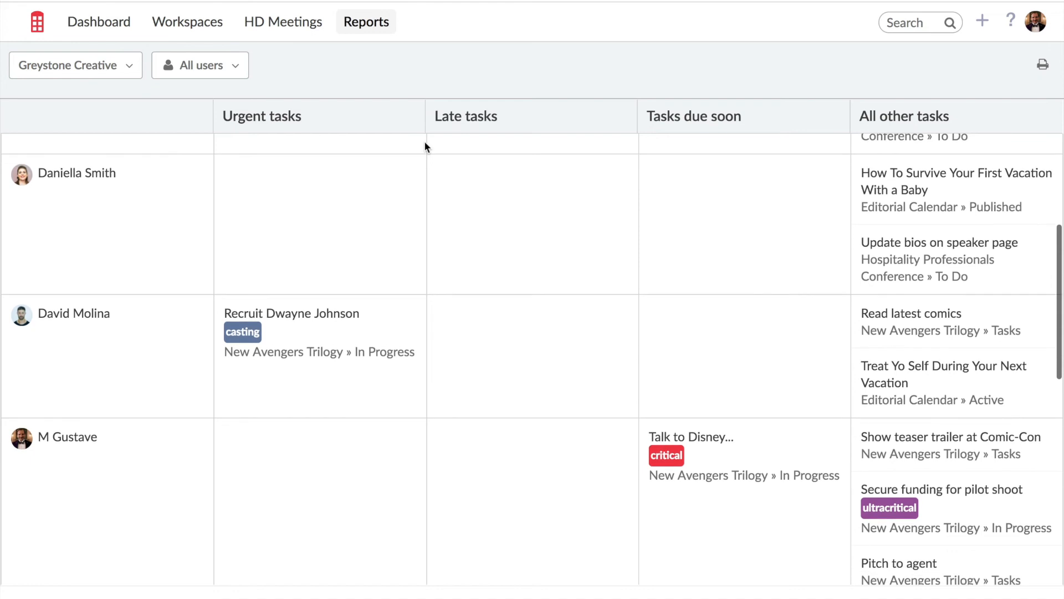
mouse_move(366, 21)
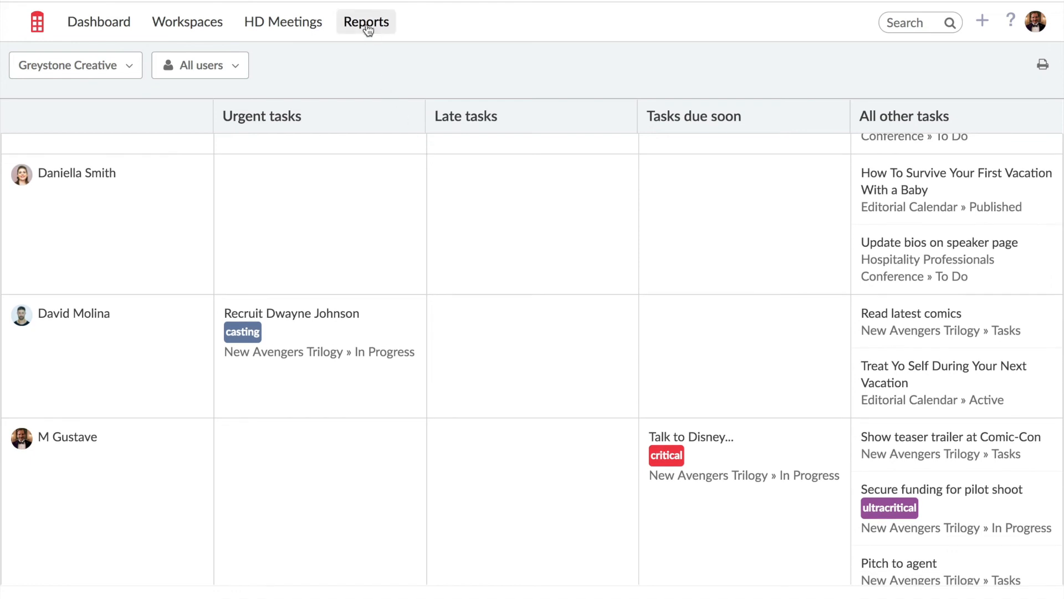
Step: View the Workspaces report with overdue counts, task breakdown and the 30-day trend chart
click(365, 21)
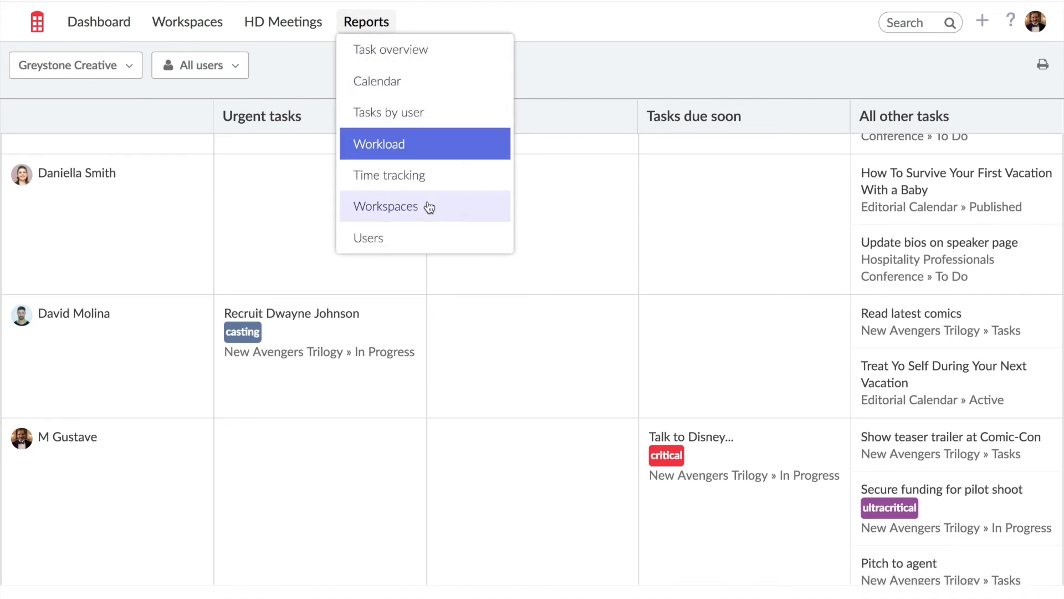
click(386, 206)
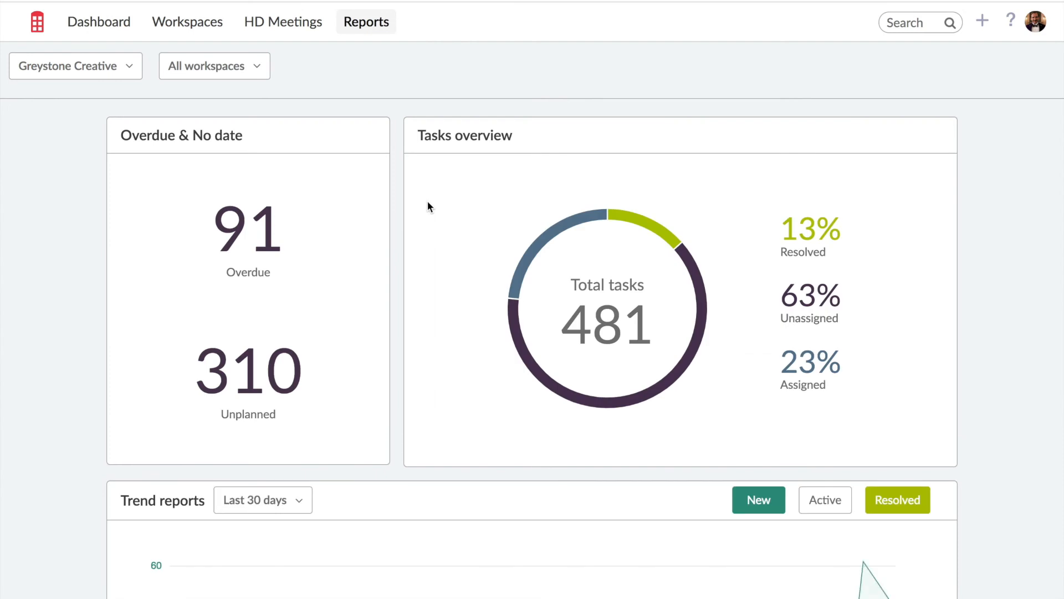
scroll(down, 3)
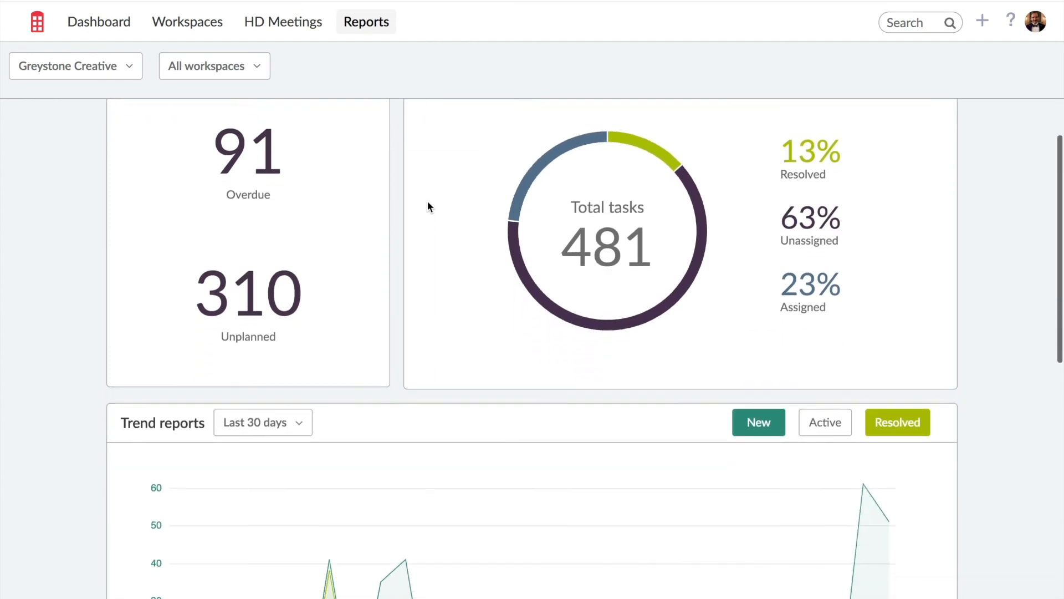
scroll(down, 3)
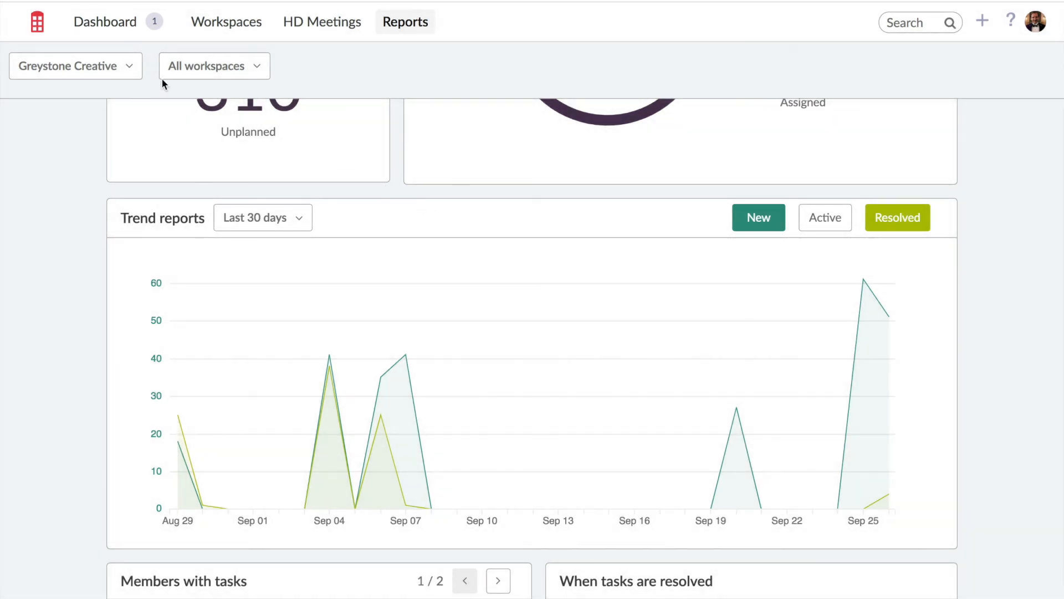
Step: Review the Dashboard's Updates and reach the comments on the Recruit Dwayne Johnson task
click(105, 21)
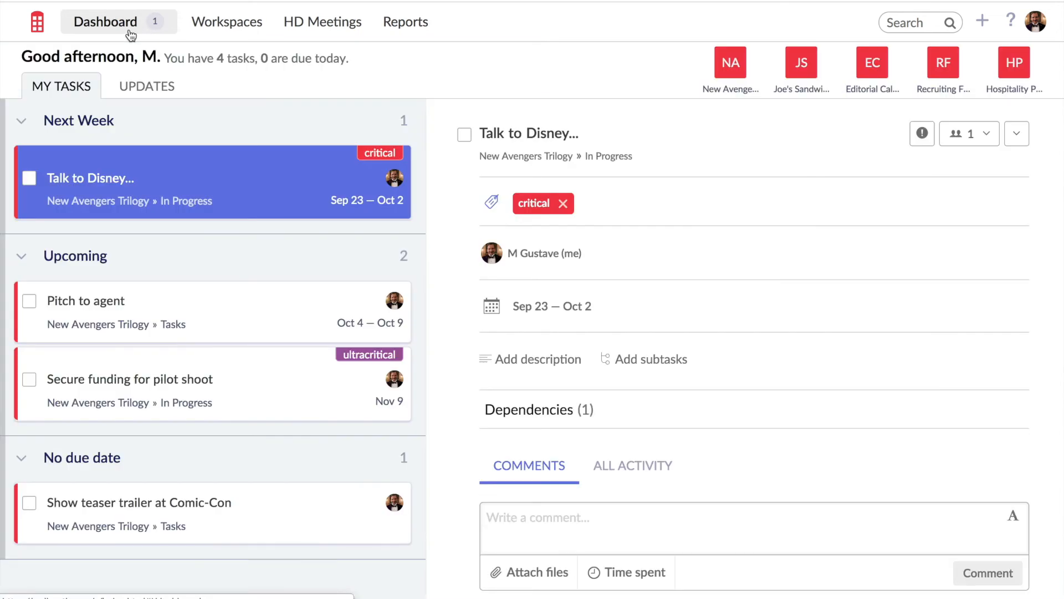
mouse_move(225, 314)
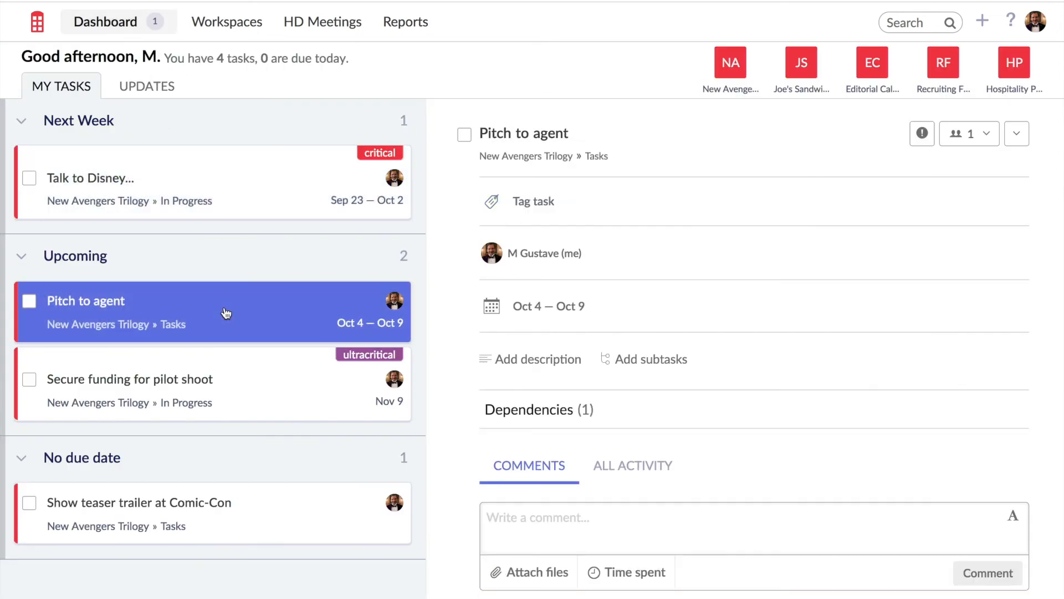
click(146, 87)
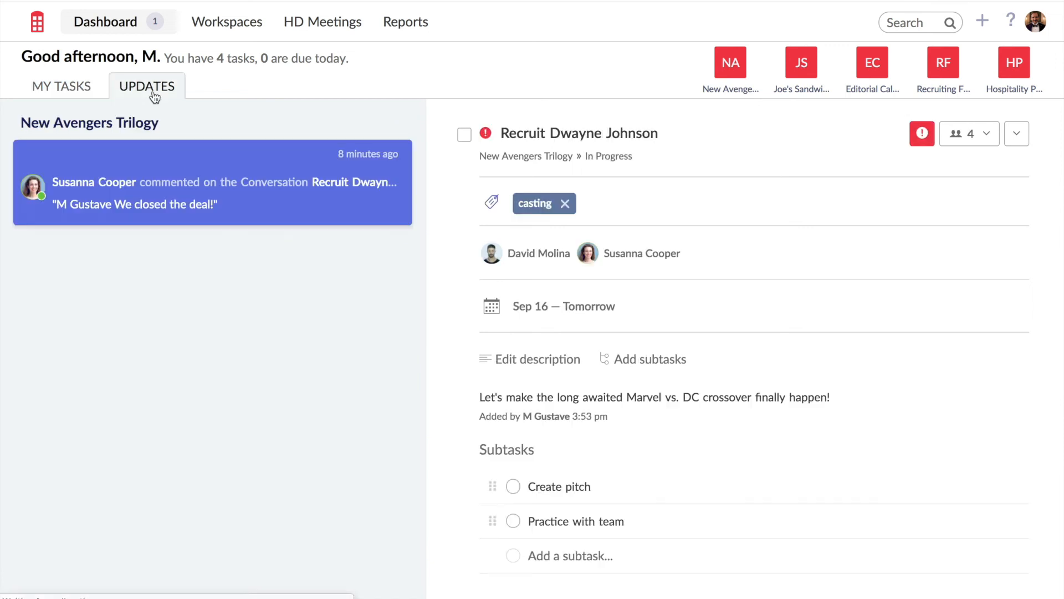
mouse_move(135, 224)
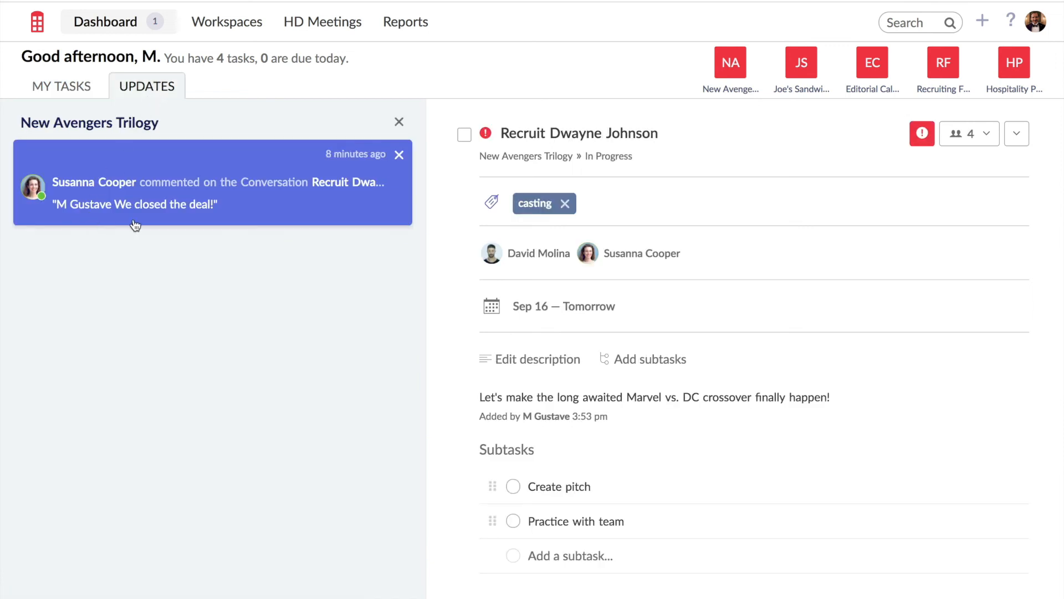
scroll(down, 3)
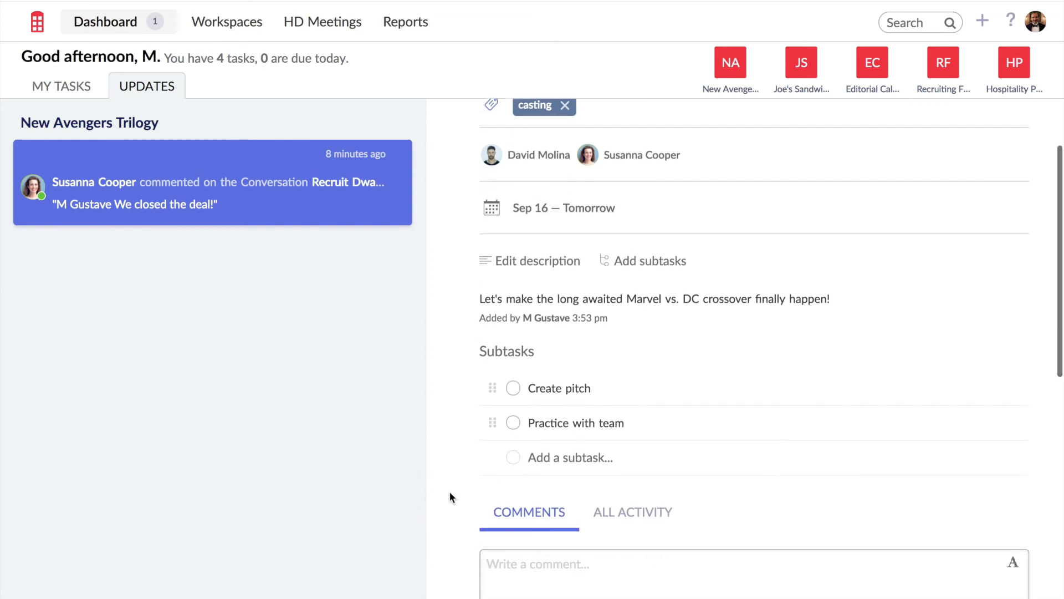
scroll(down, 3)
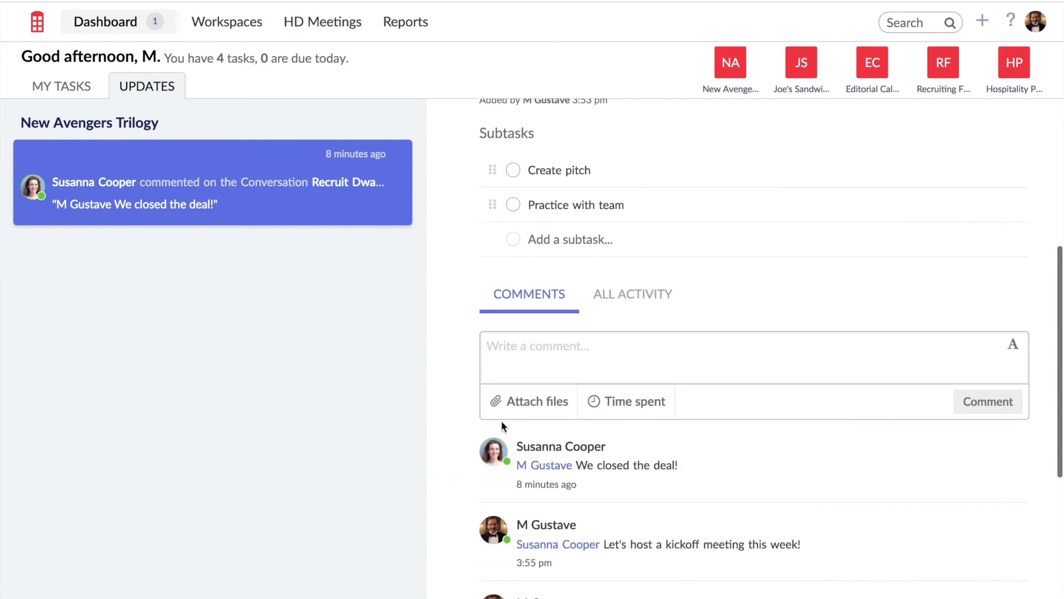
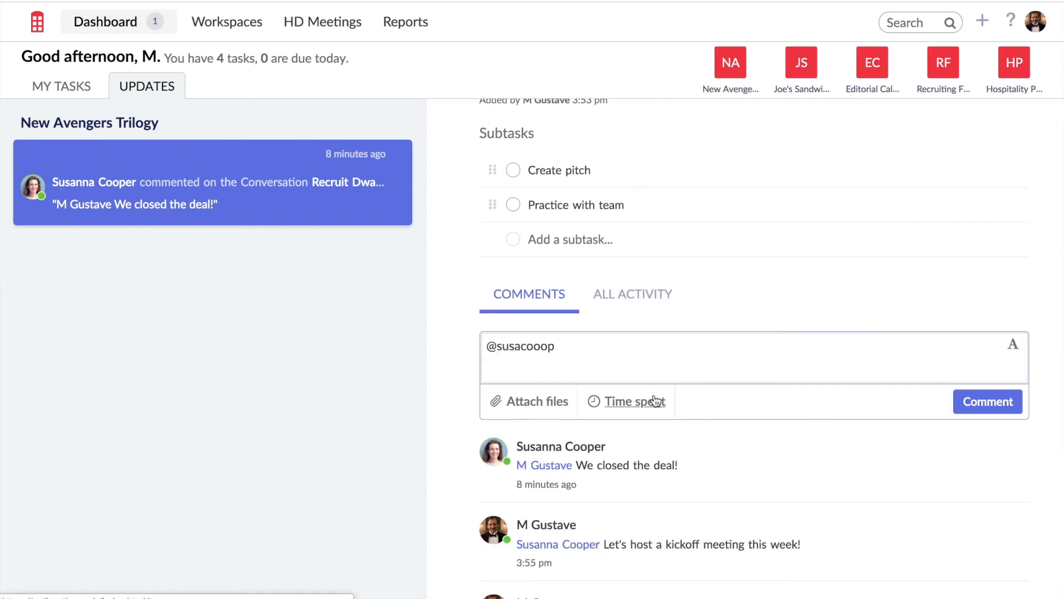
text(That's great news!)
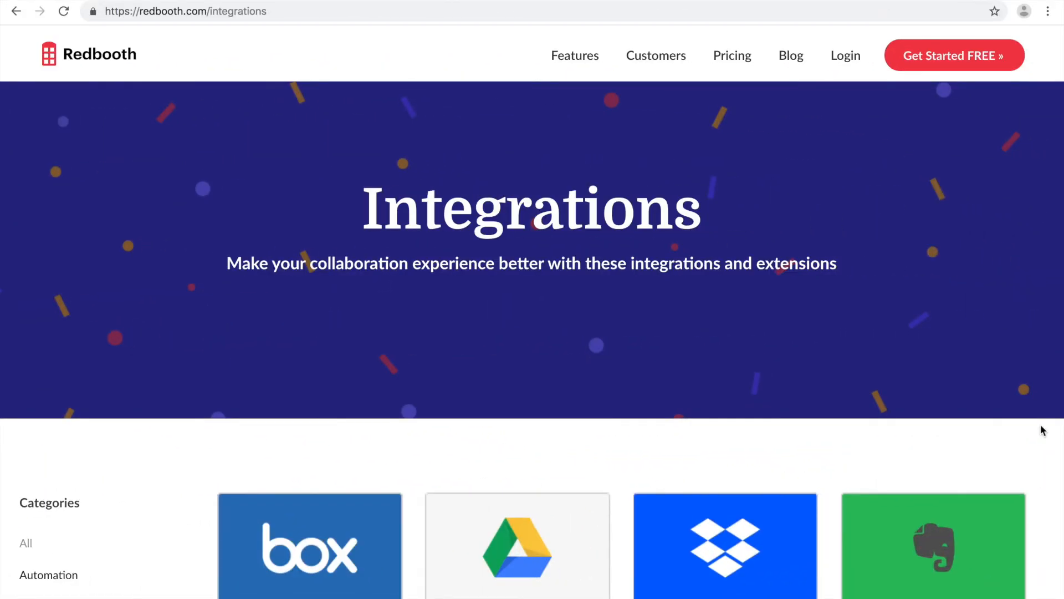
Step: Scroll the redbooth.com/integrations page down to the Box, Google Drive, Dropbox and Evernote grid
scroll(down, 3)
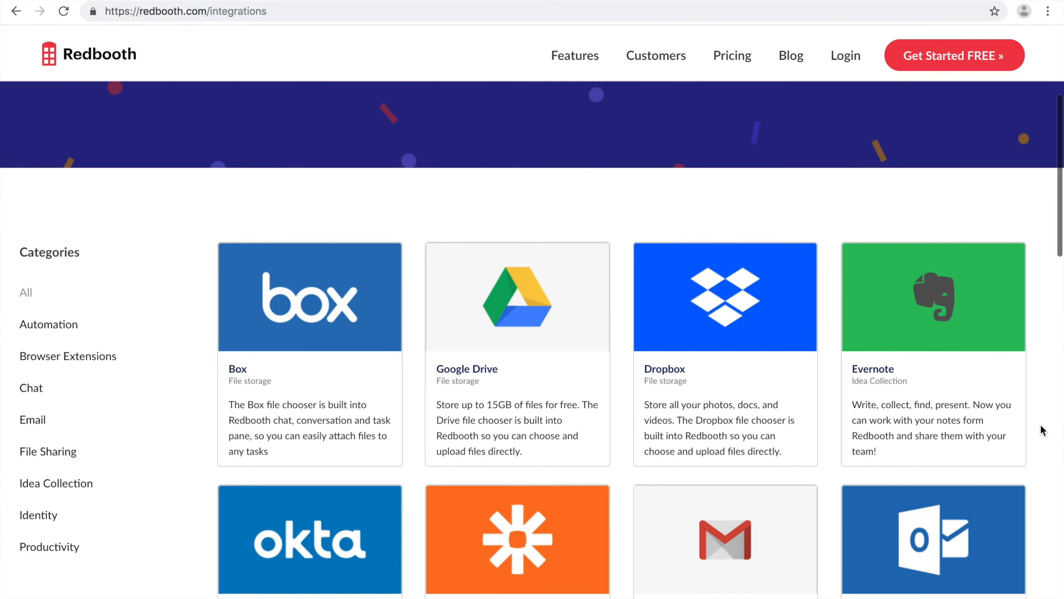
scroll(down, 3)
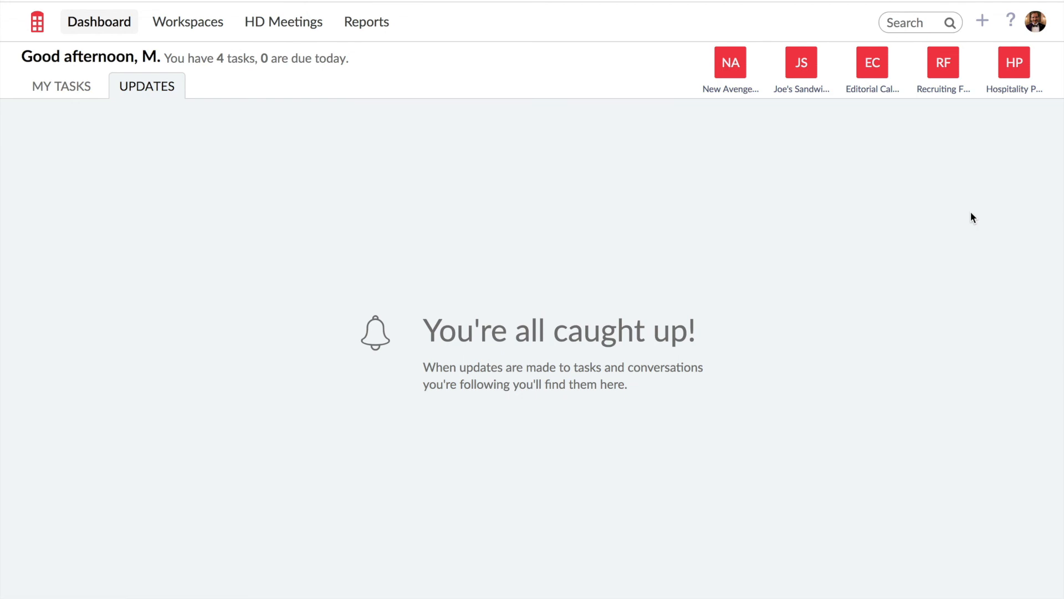
Step: Show the account options, then the help menu with Help Center, tutorials, app downloads and integrations
click(1034, 22)
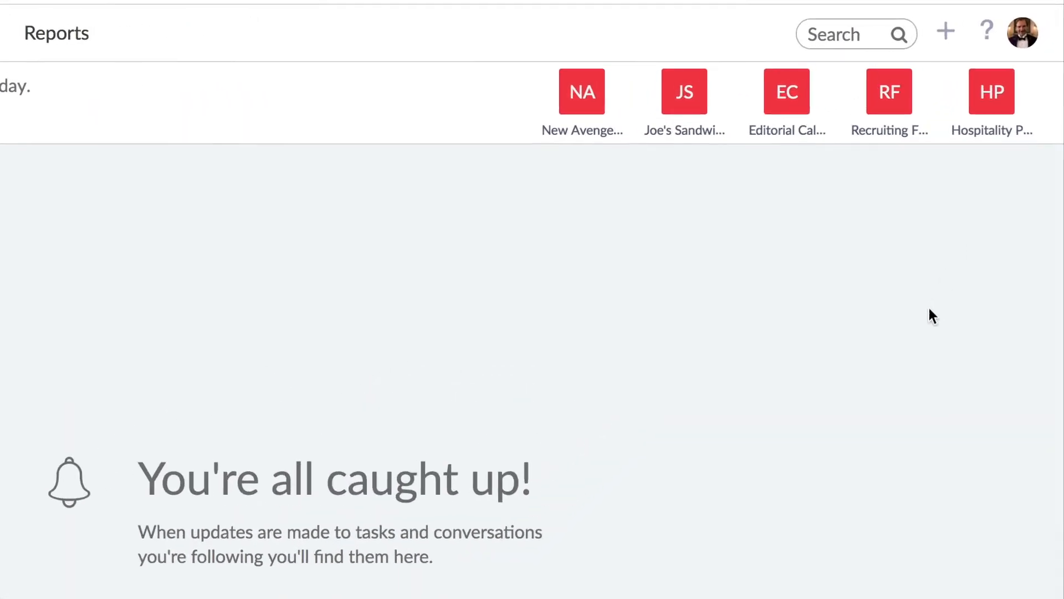
click(1022, 34)
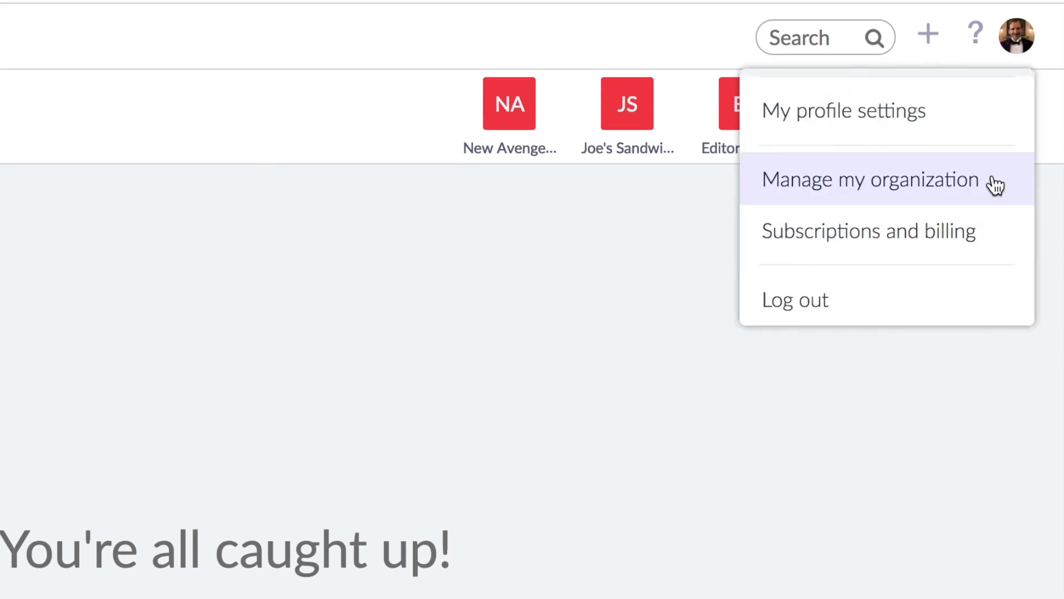
click(974, 34)
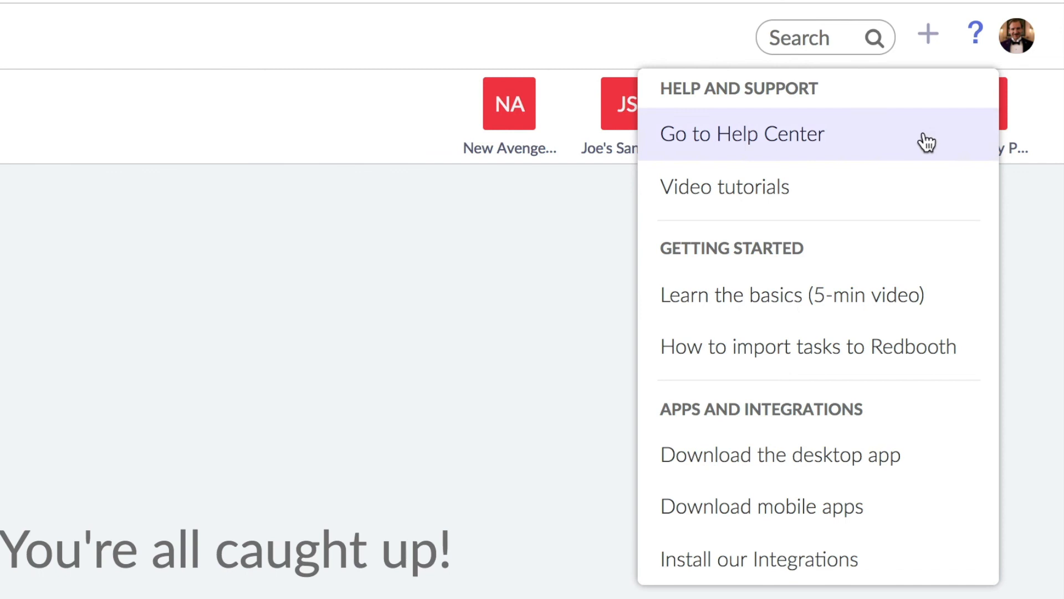